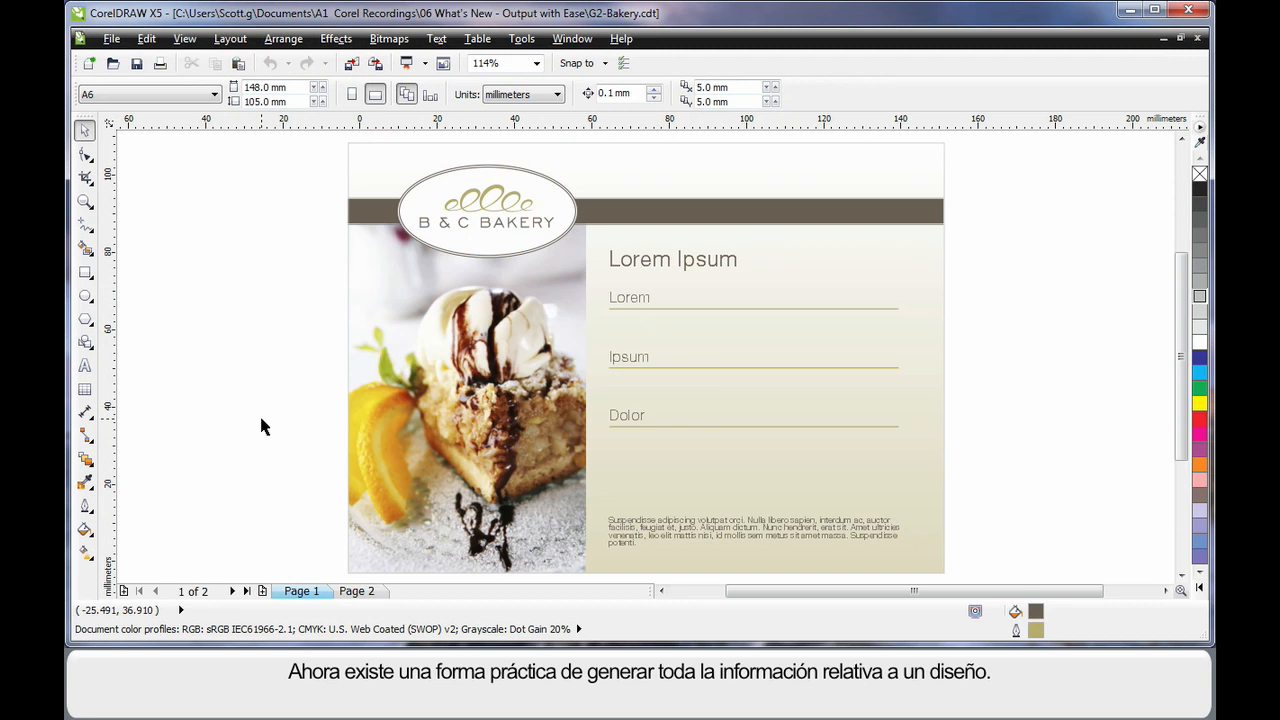
mouse_move(336, 308)
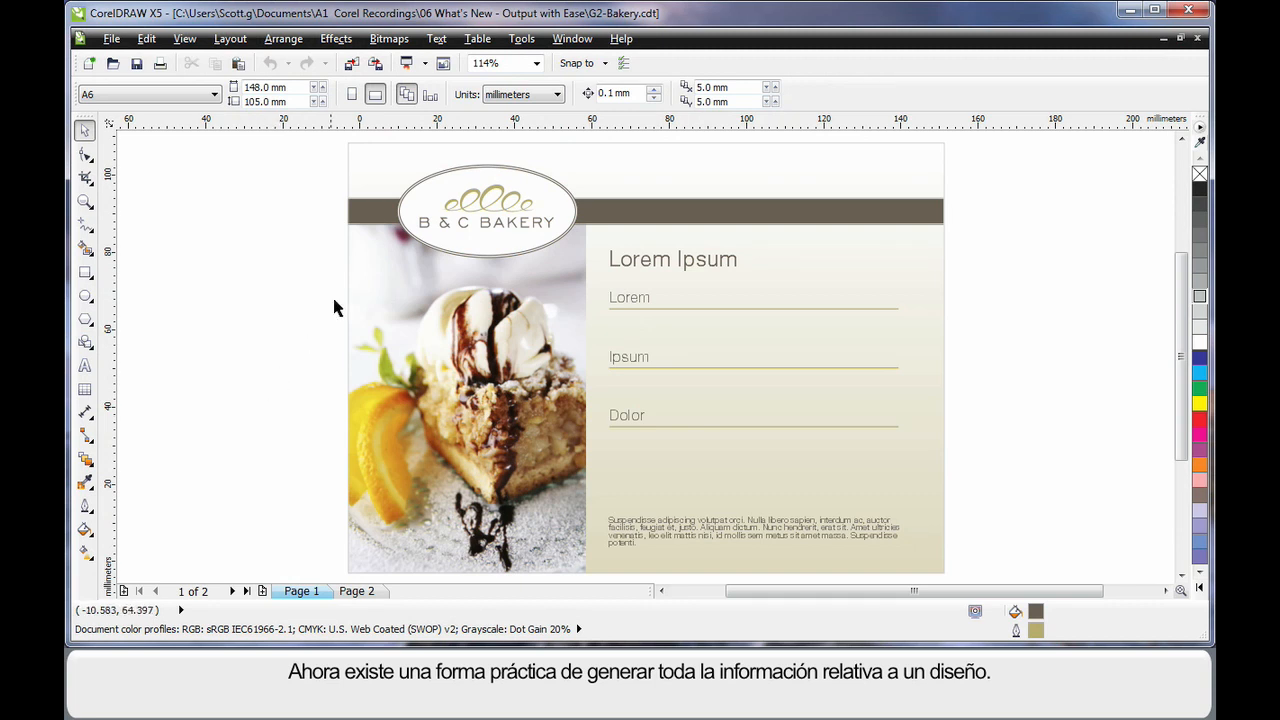
Step: Review both design pages, then start Collect For Output with automatic gathering of all associated files
click(356, 592)
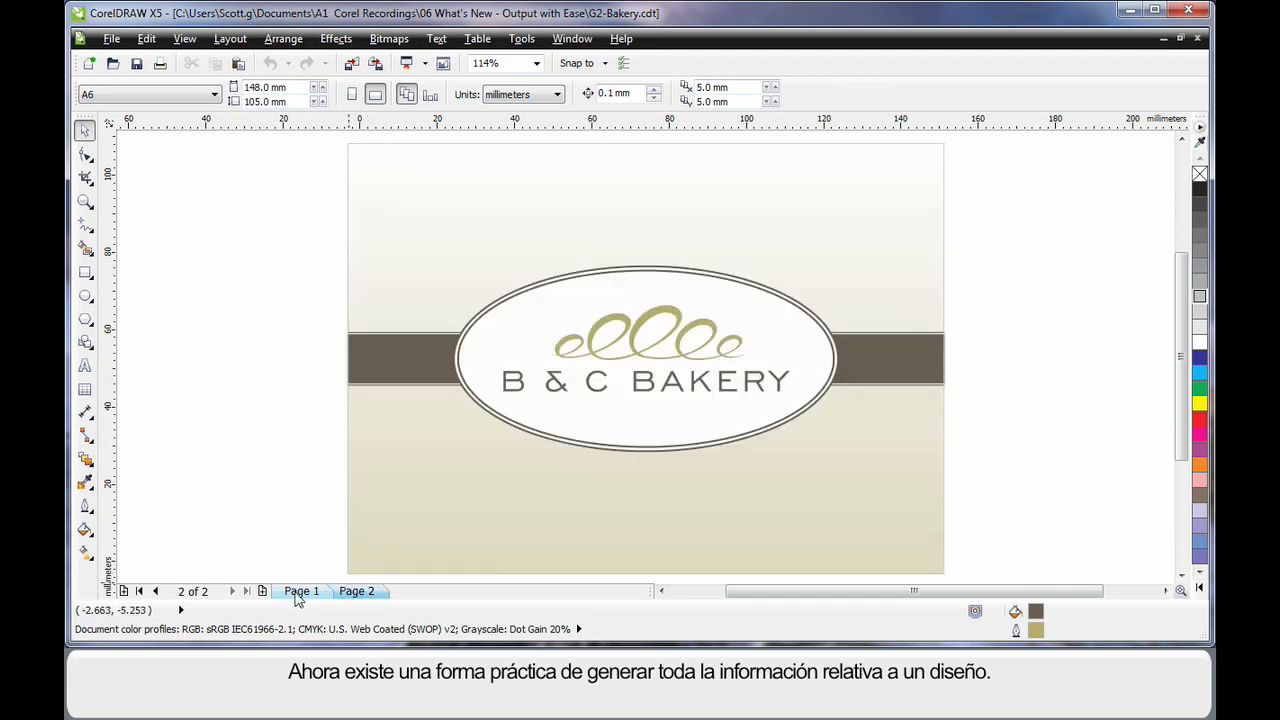
click(300, 592)
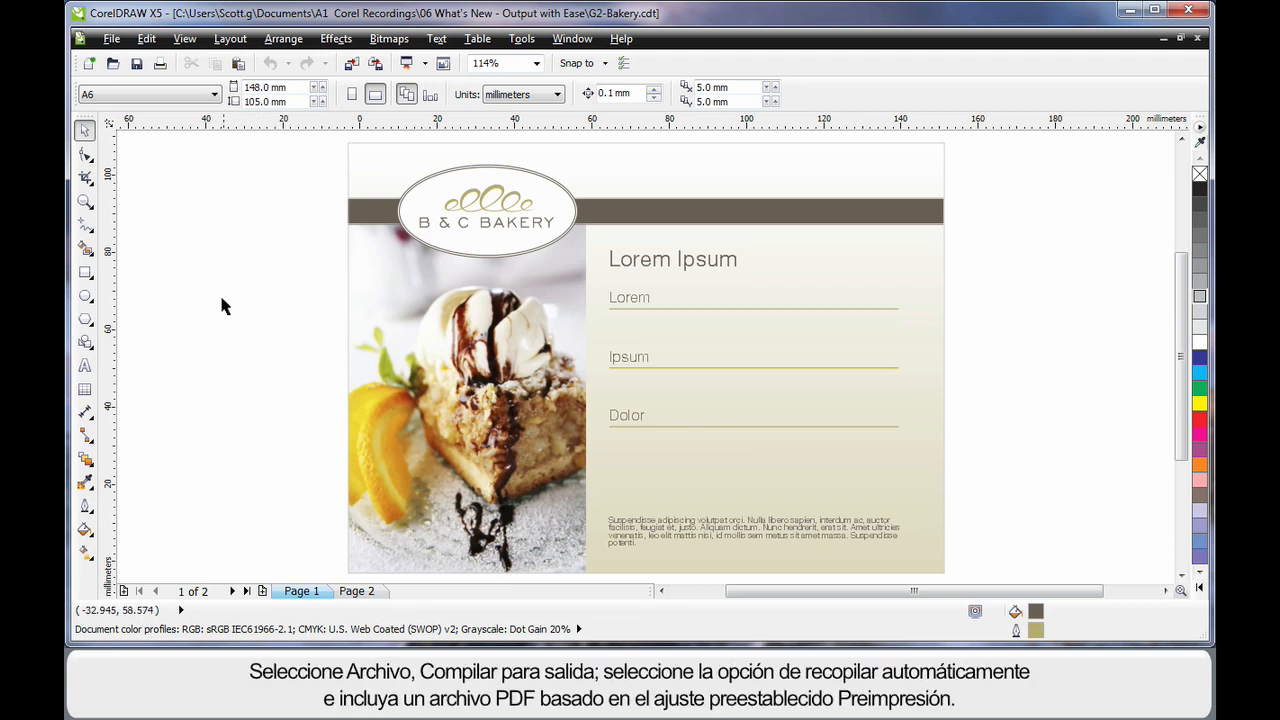
click(112, 38)
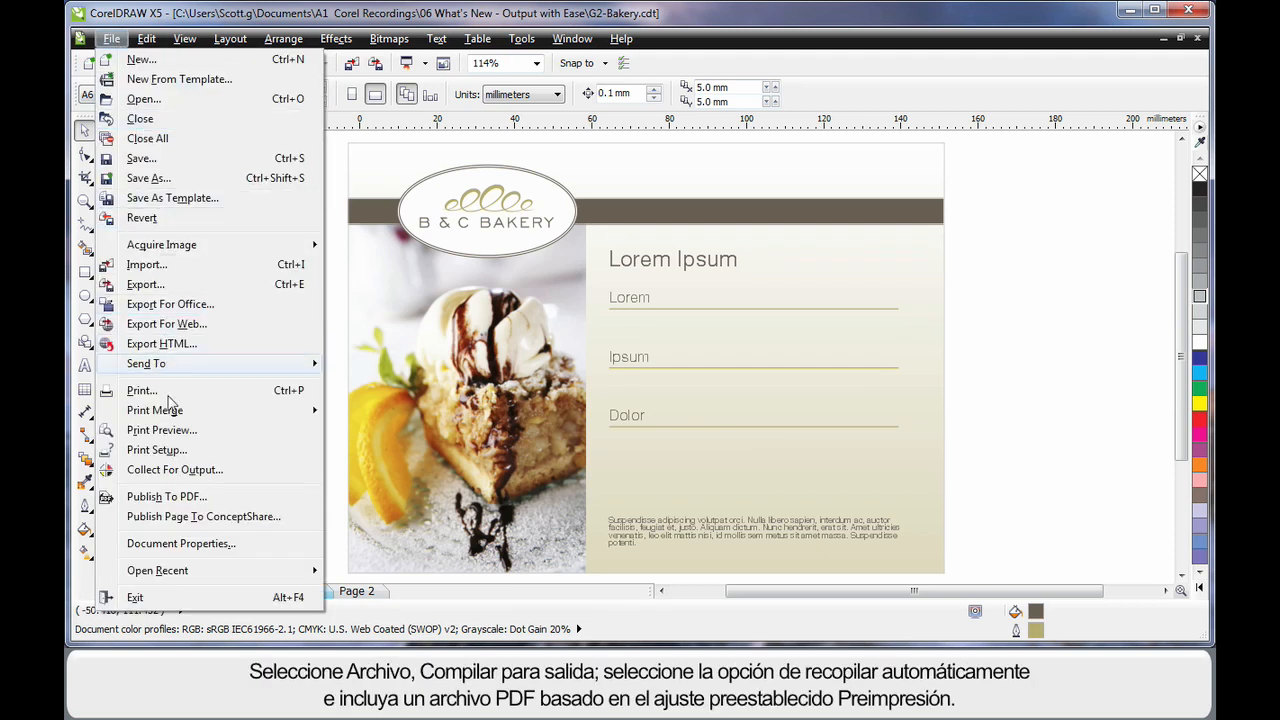
click(176, 470)
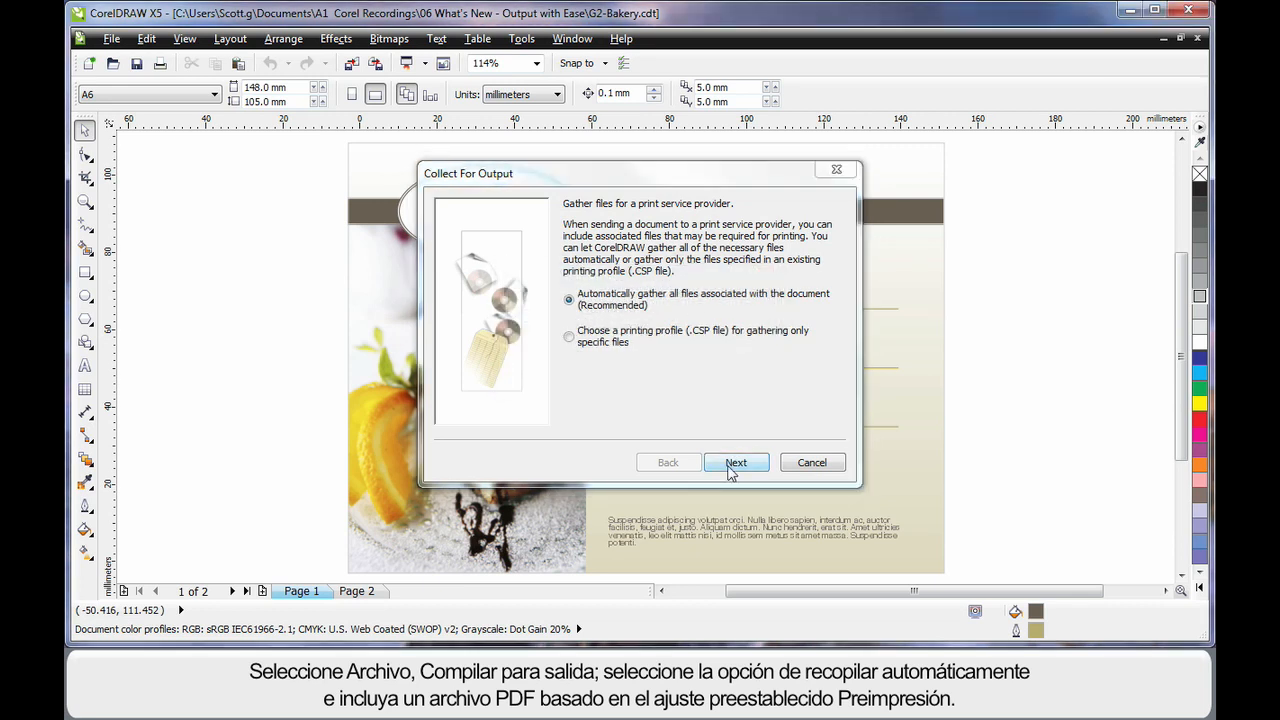
click(736, 462)
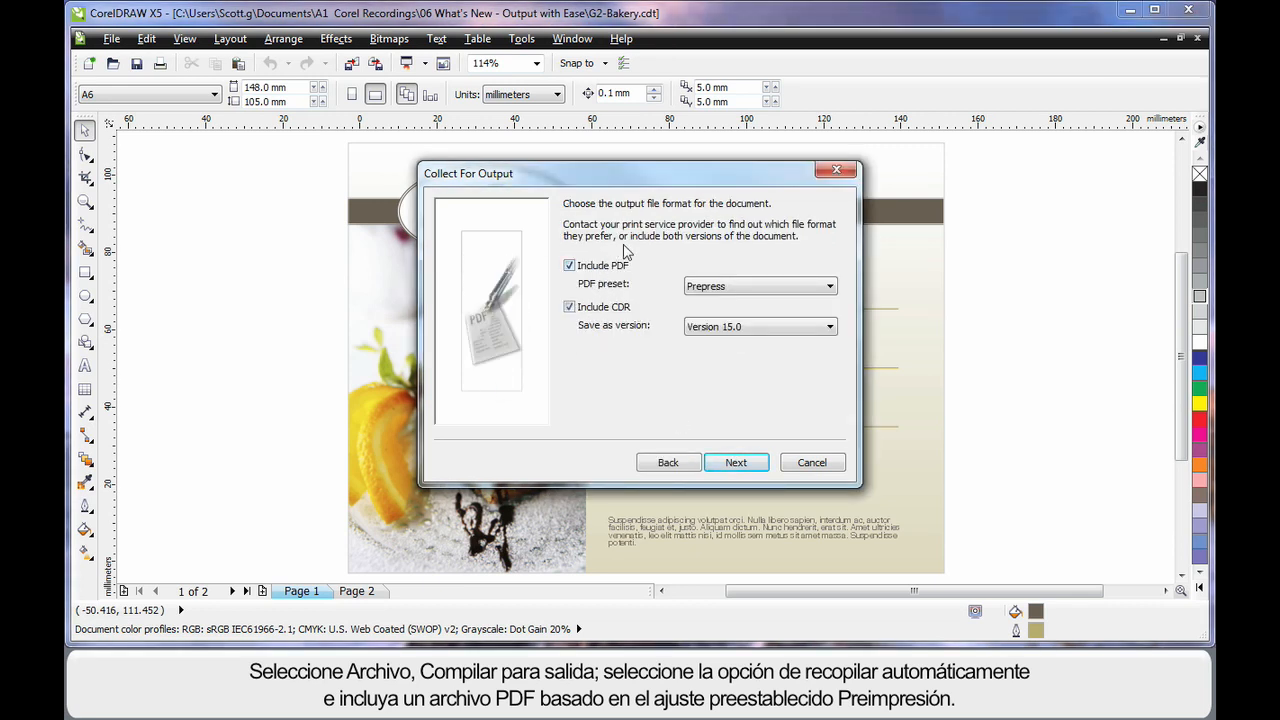
Step: Keep the Prepress PDF preset with the CDR, and include the document fonts and colour profiles
click(828, 286)
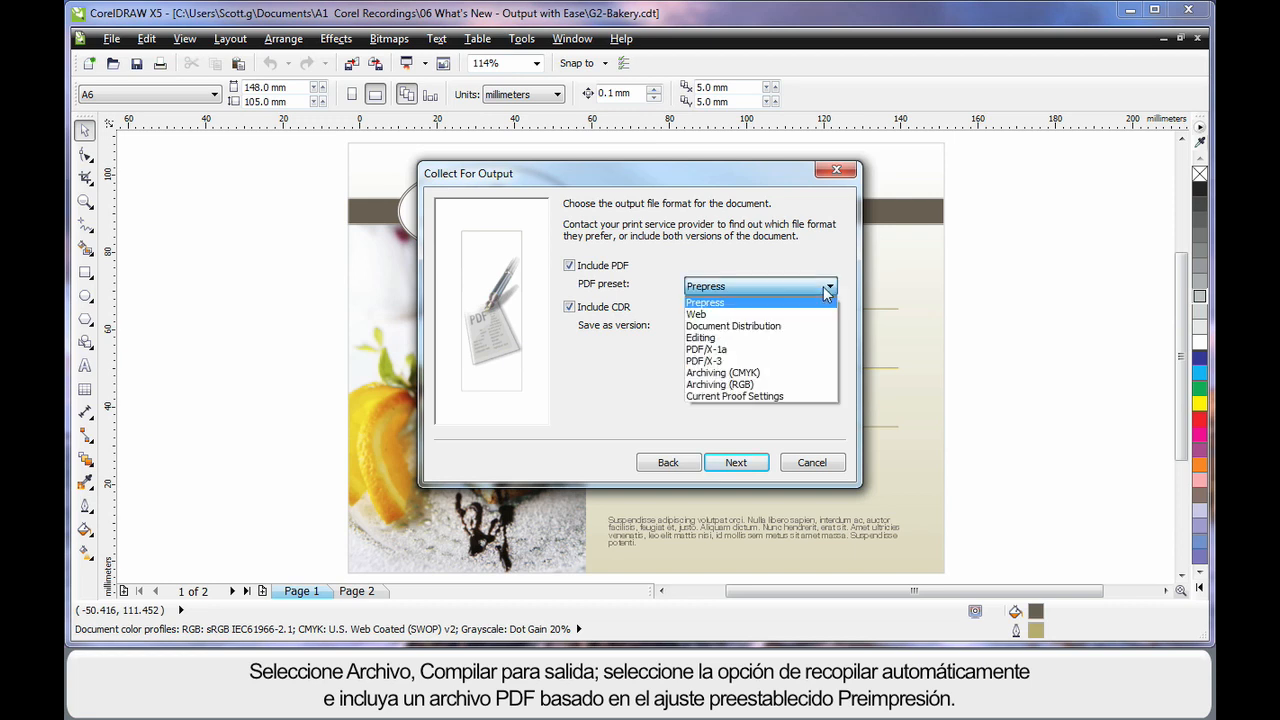
click(704, 302)
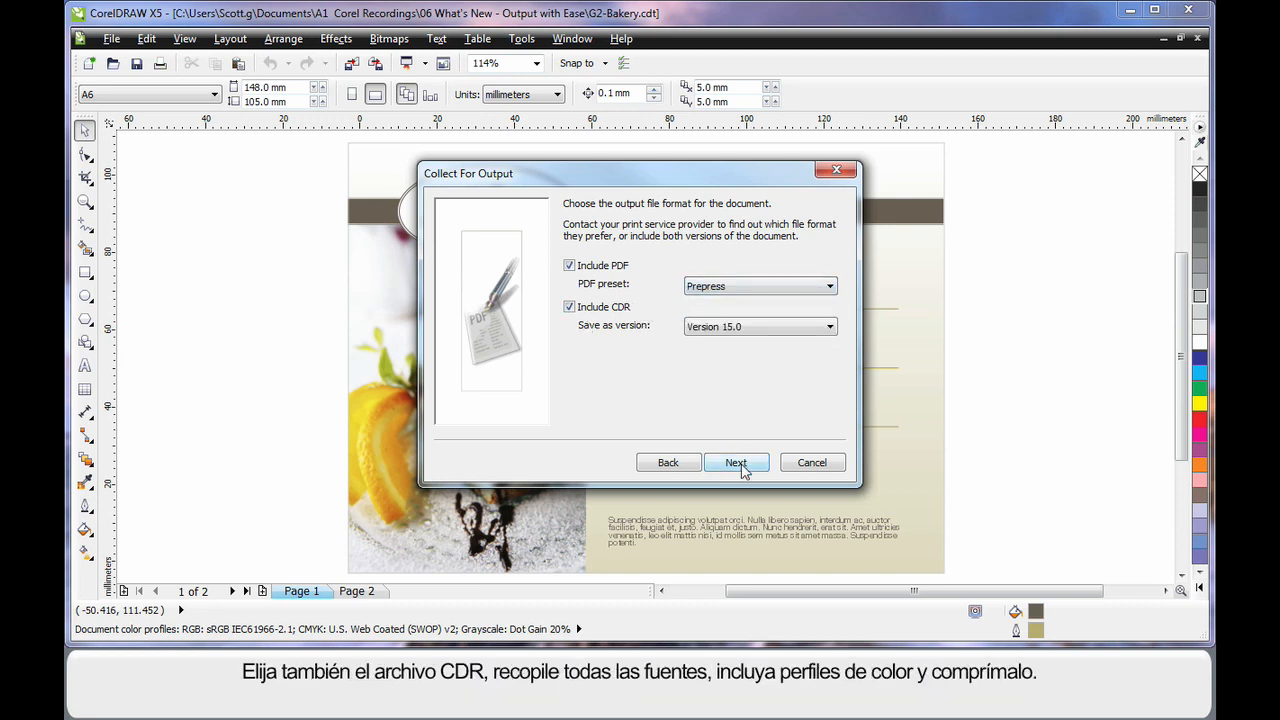
click(736, 462)
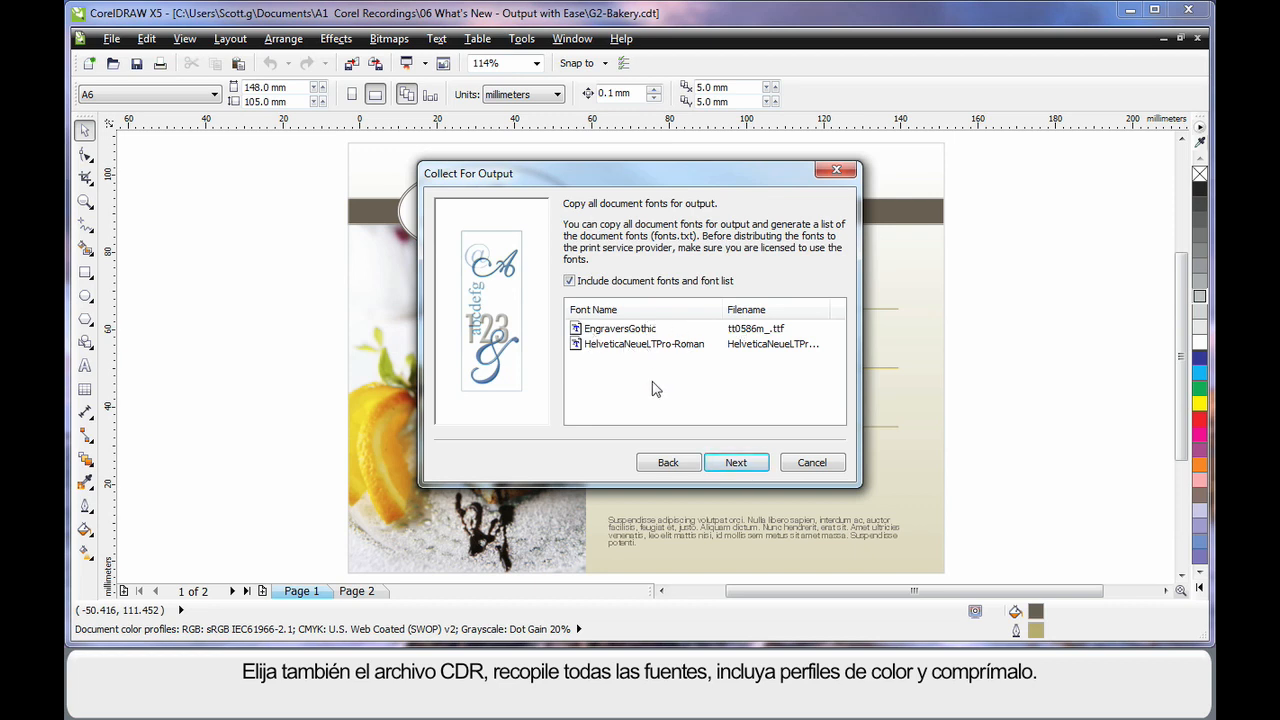
click(736, 462)
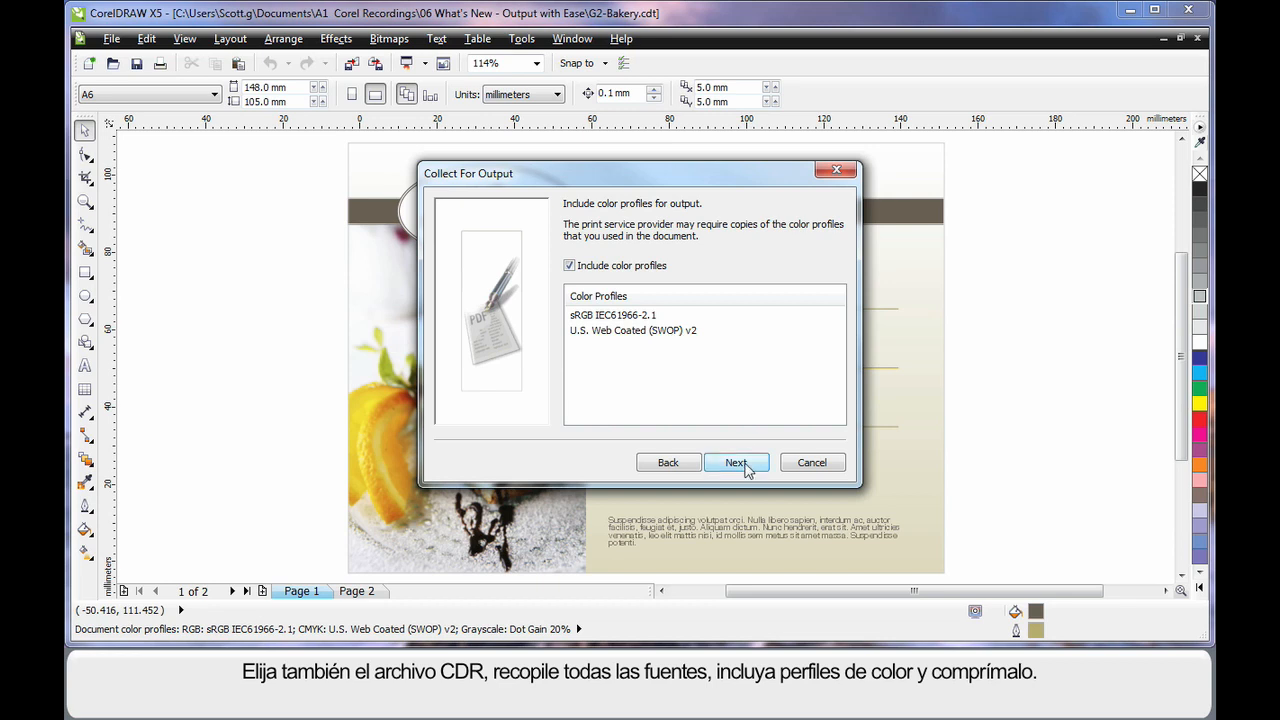
click(736, 462)
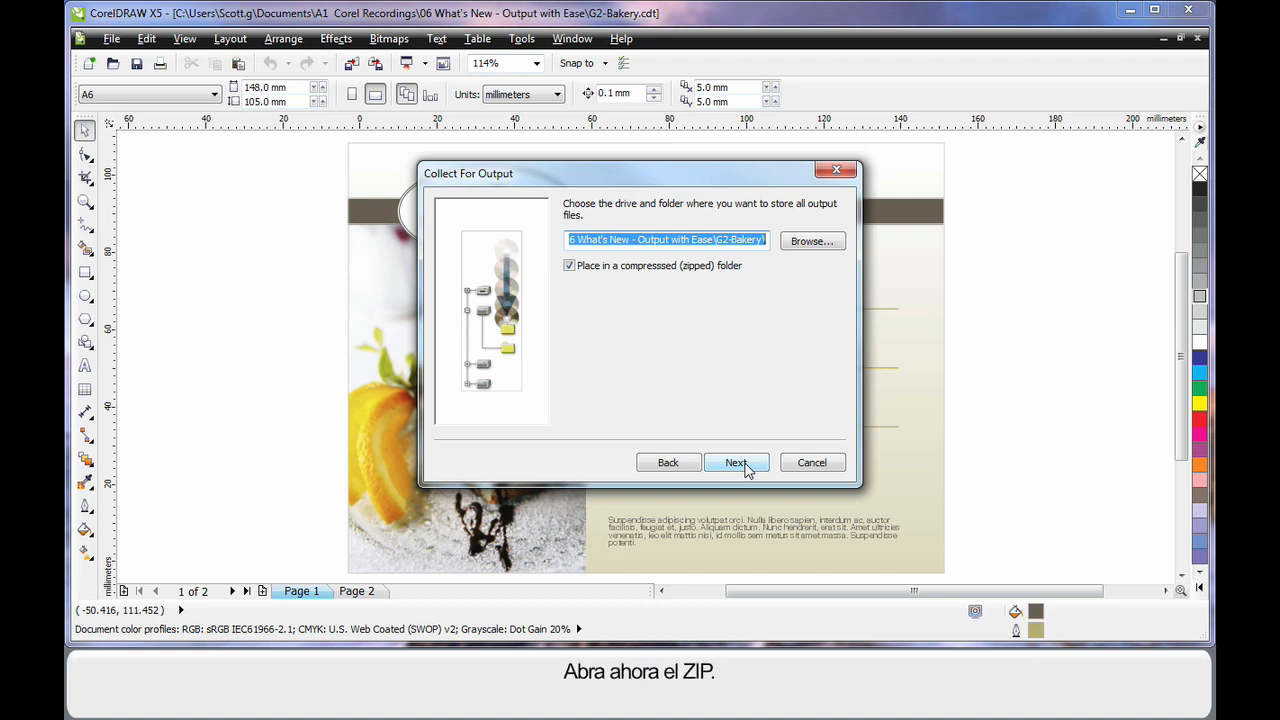
Step: Finish the zipped G2-Bakery archive, preview its G2-Bakery.PDF in Adobe Reader, then close the preview
click(736, 462)
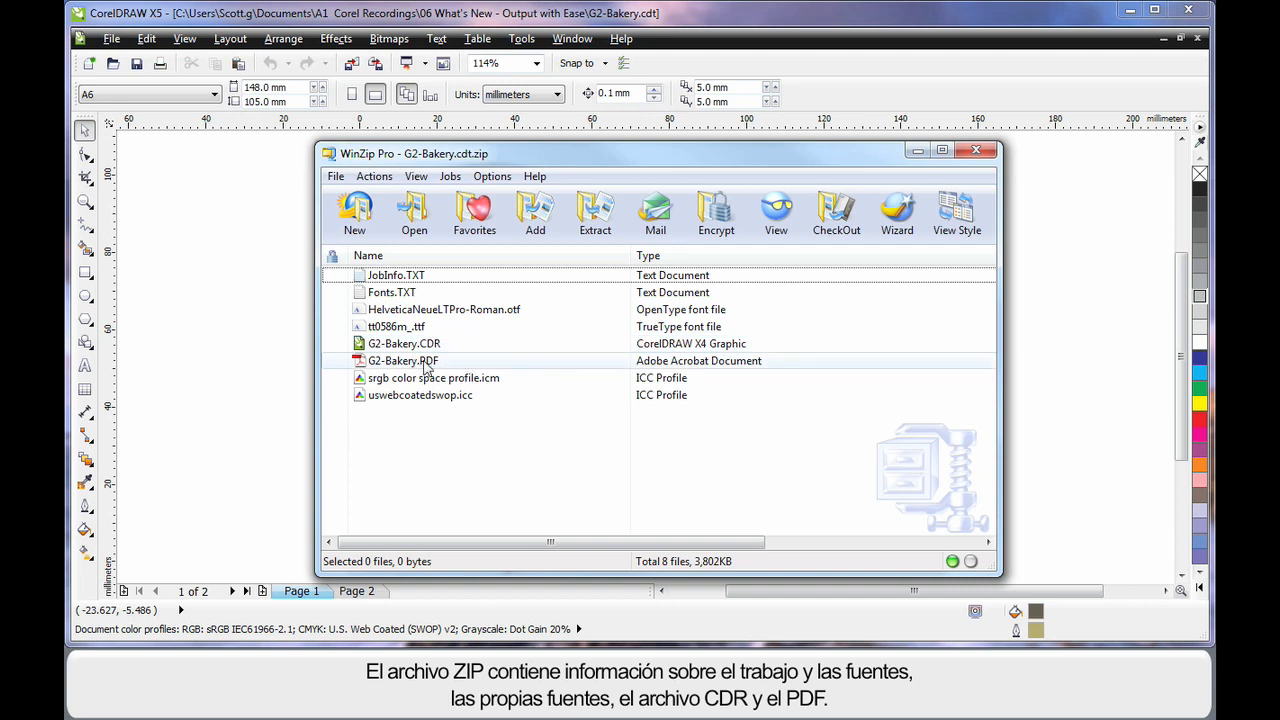
double_click(402, 360)
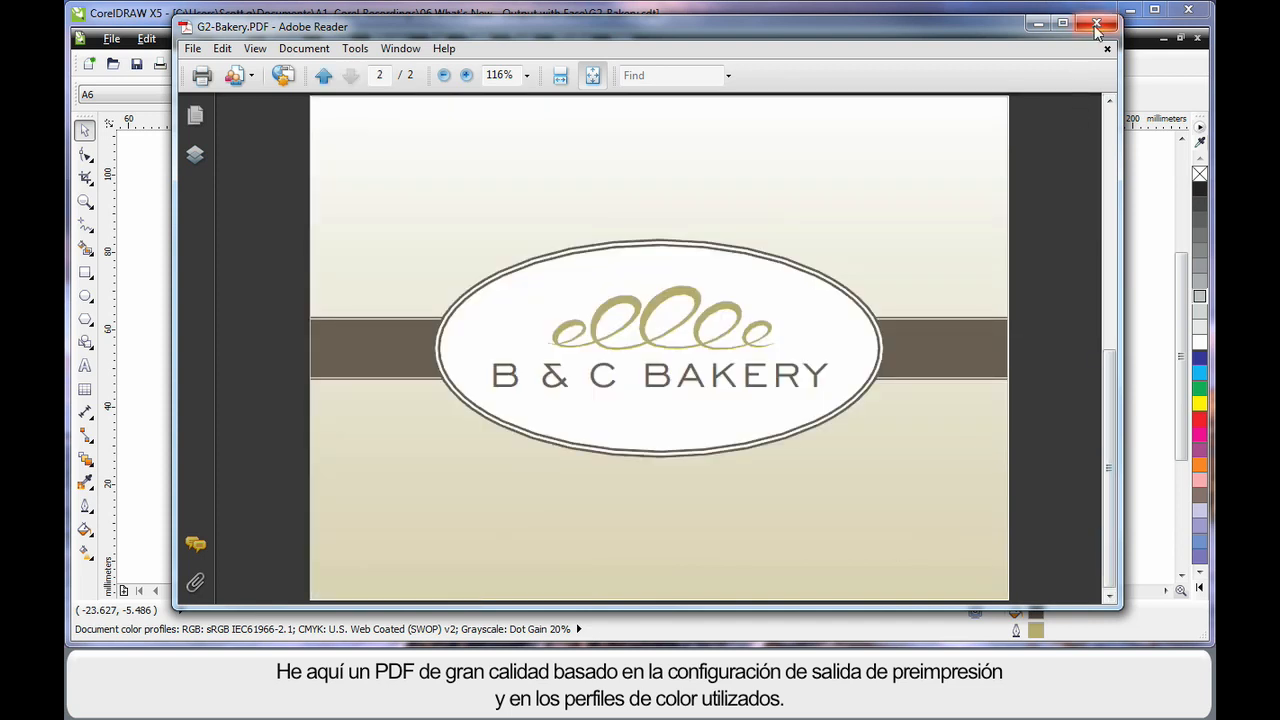
click(1096, 24)
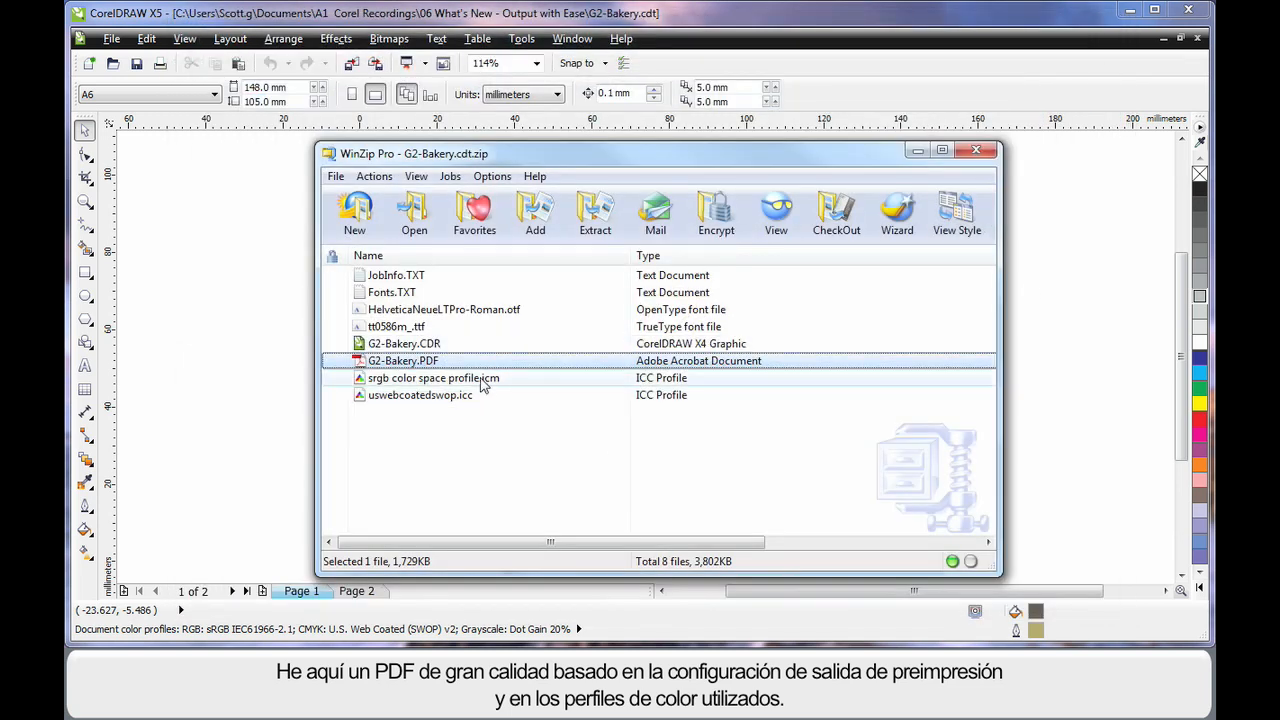
mouse_move(544, 486)
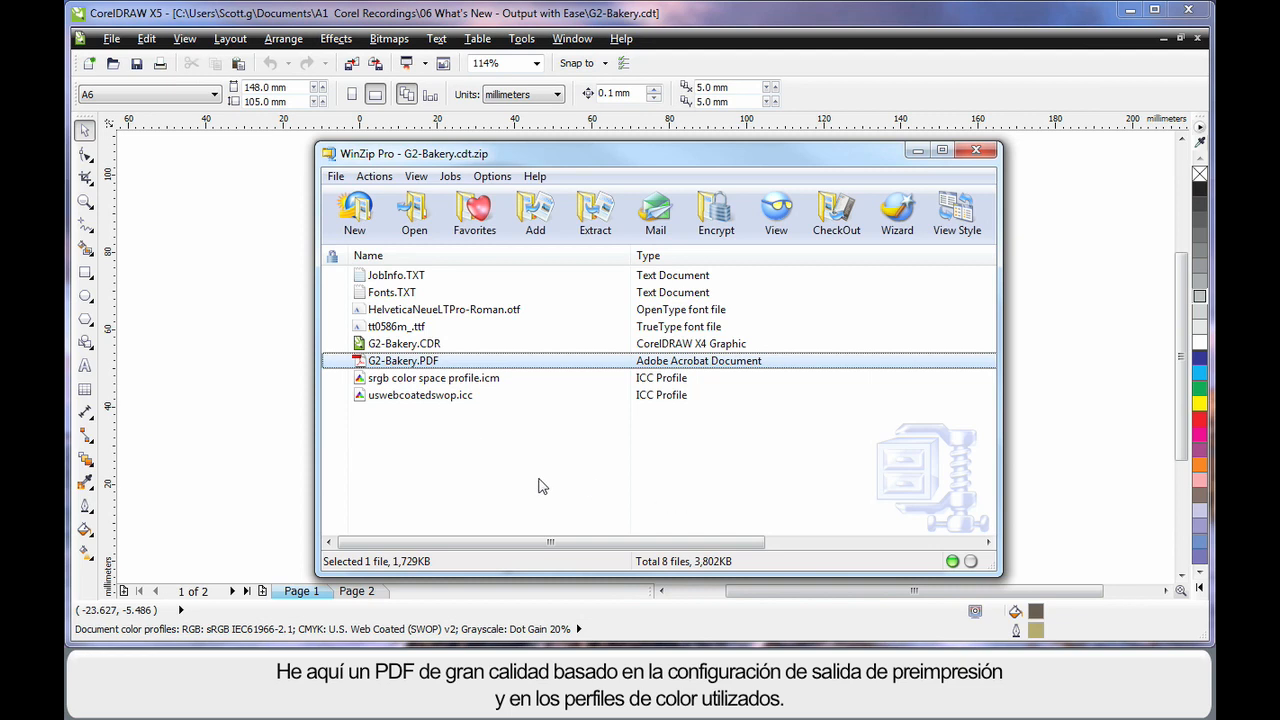
Step: Close the WinZip archive window and return to the bakery design
click(976, 150)
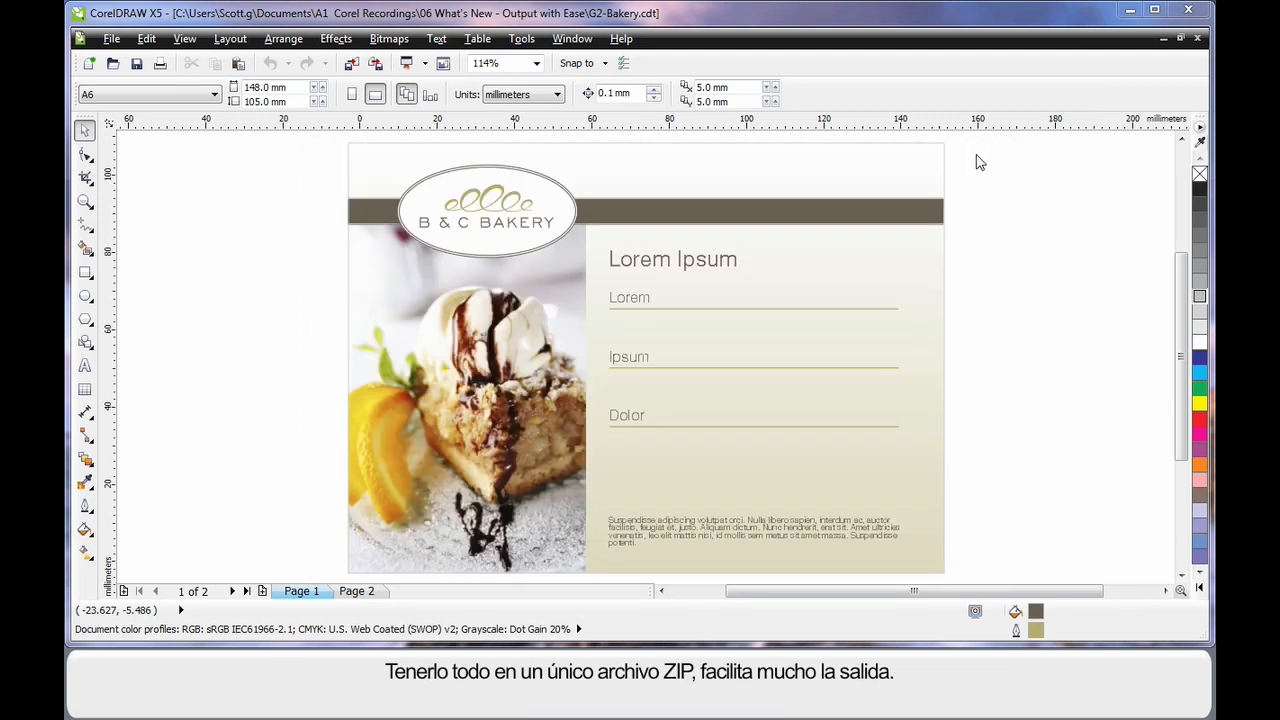
mouse_move(1004, 322)
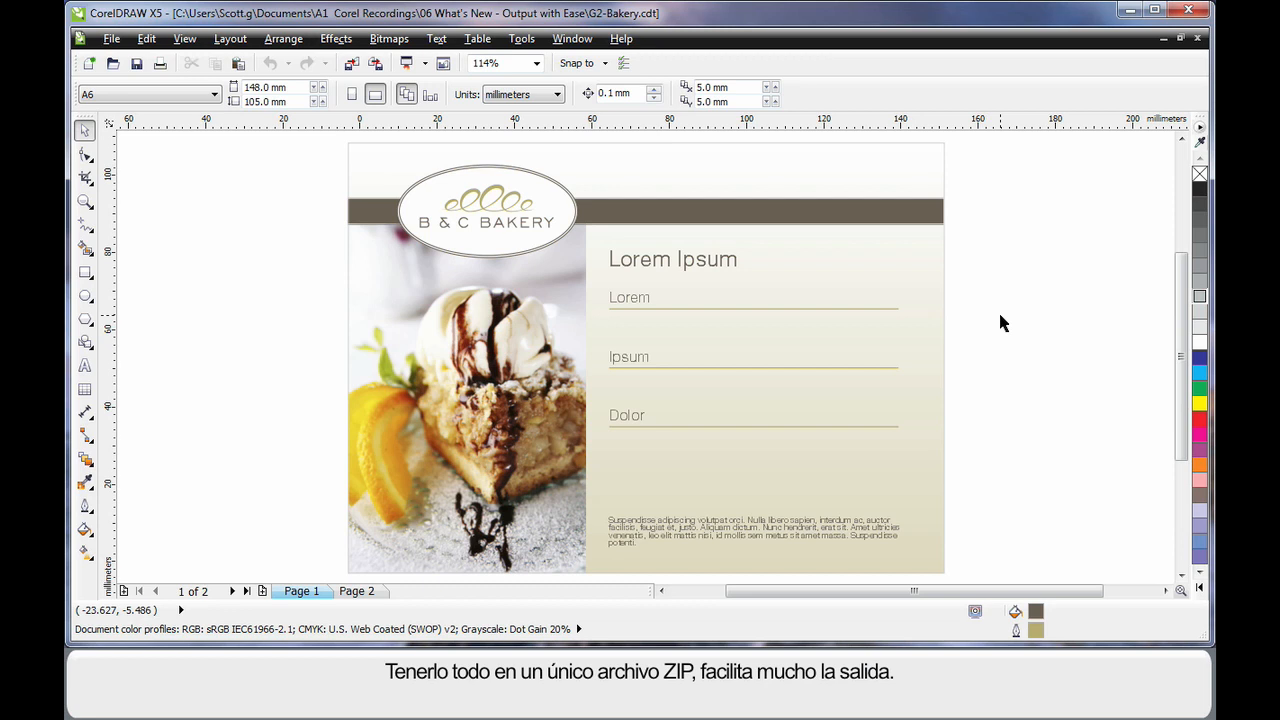
mouse_move(268, 304)
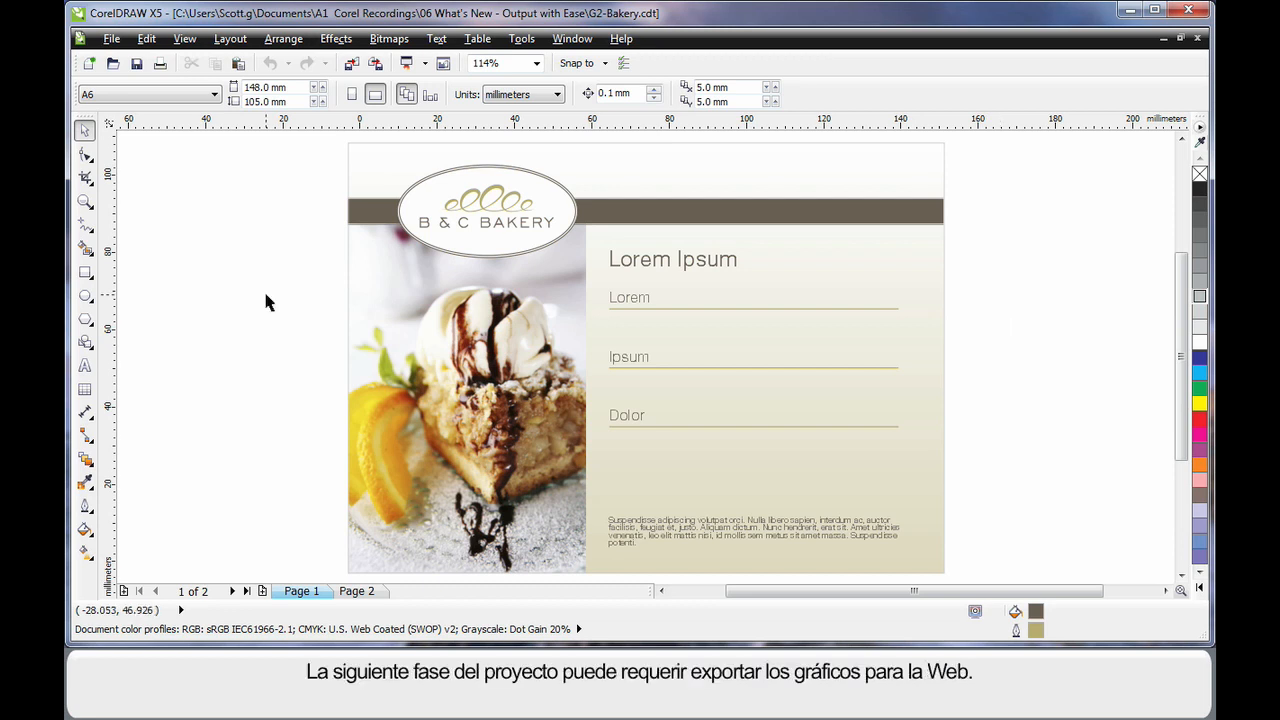
mouse_move(268, 278)
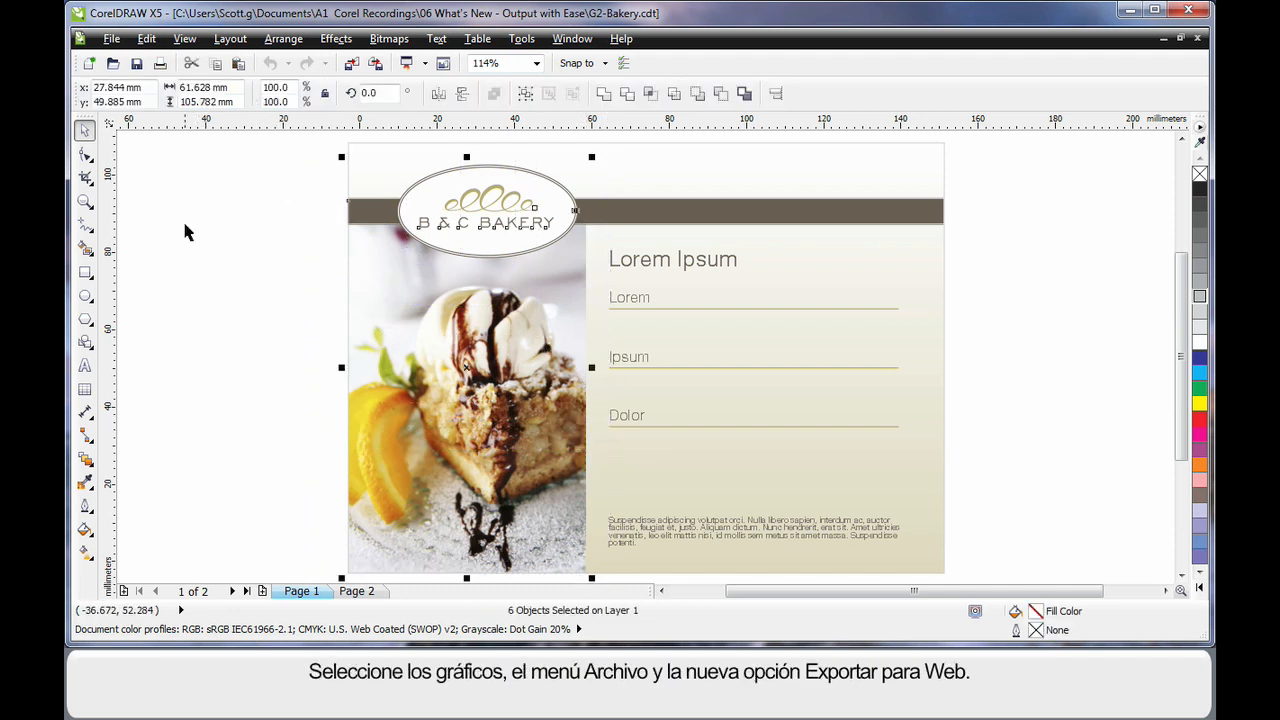
Step: Launch Export For Web on the selected bakery graphics
click(112, 38)
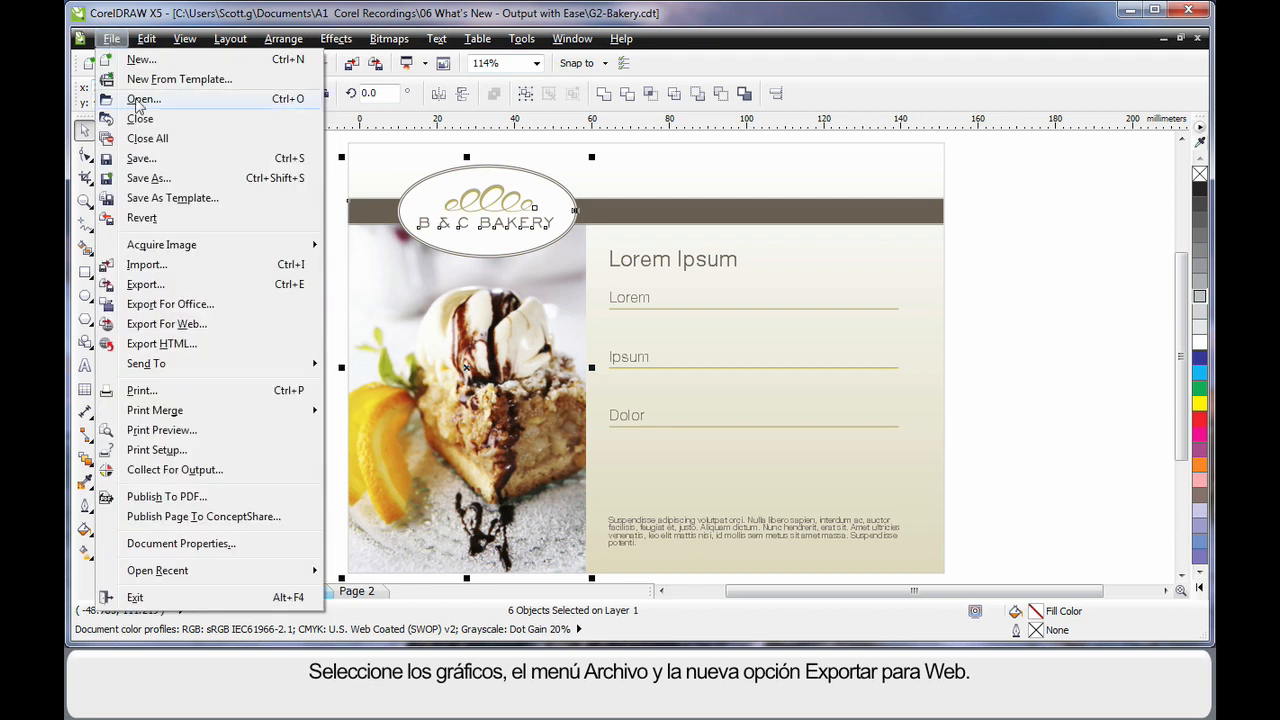
mouse_move(164, 324)
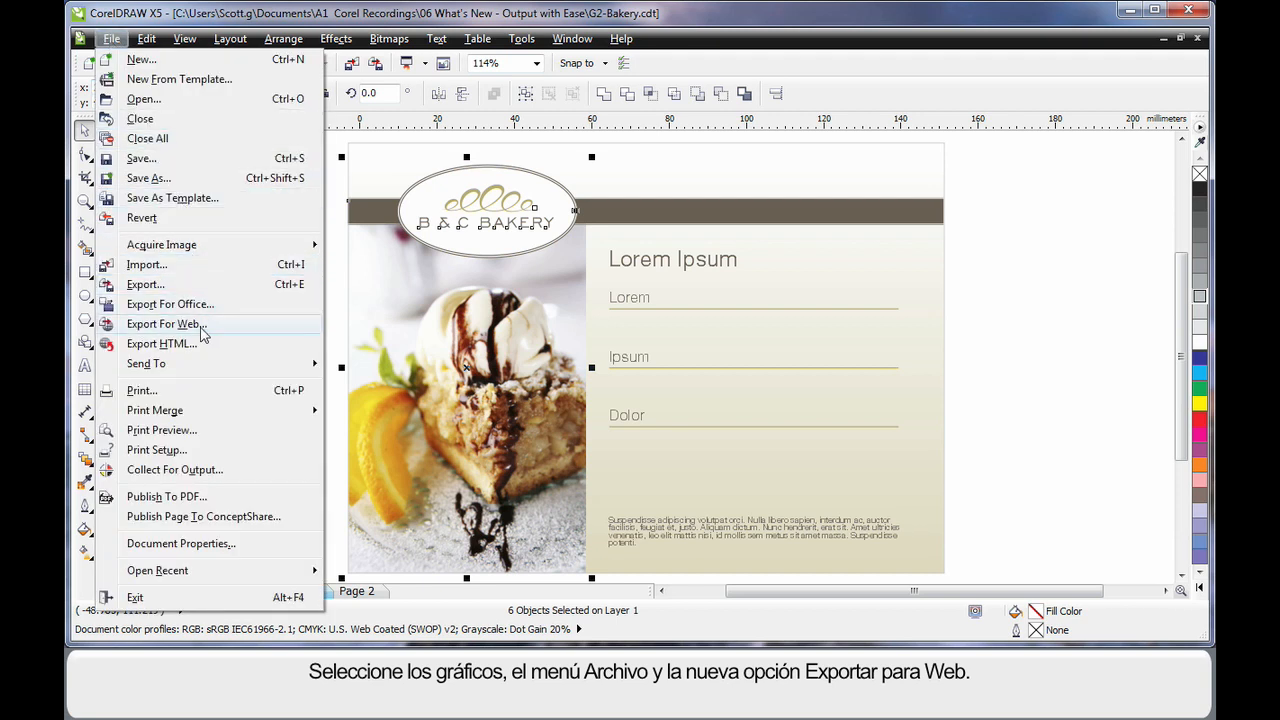
click(164, 324)
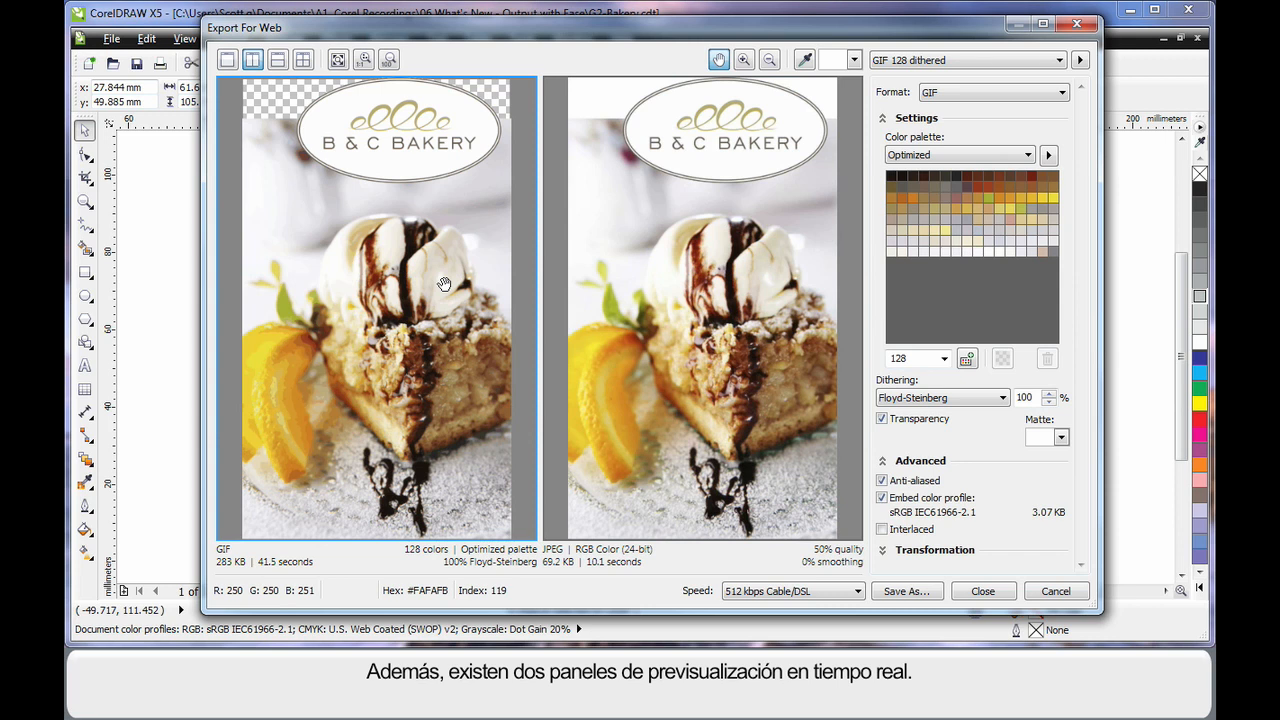
mouse_move(424, 246)
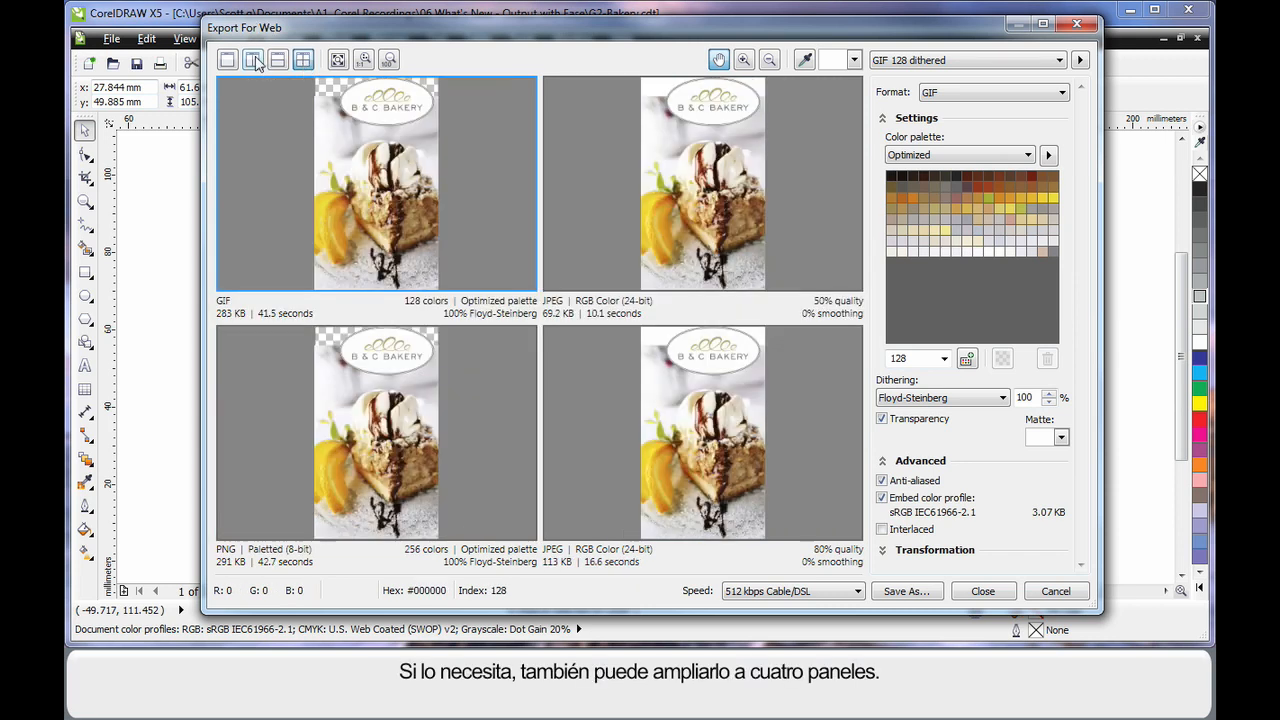
Step: Use a two-panel comparison with the right preview set to PNG 8-bit 128 dithered
click(252, 60)
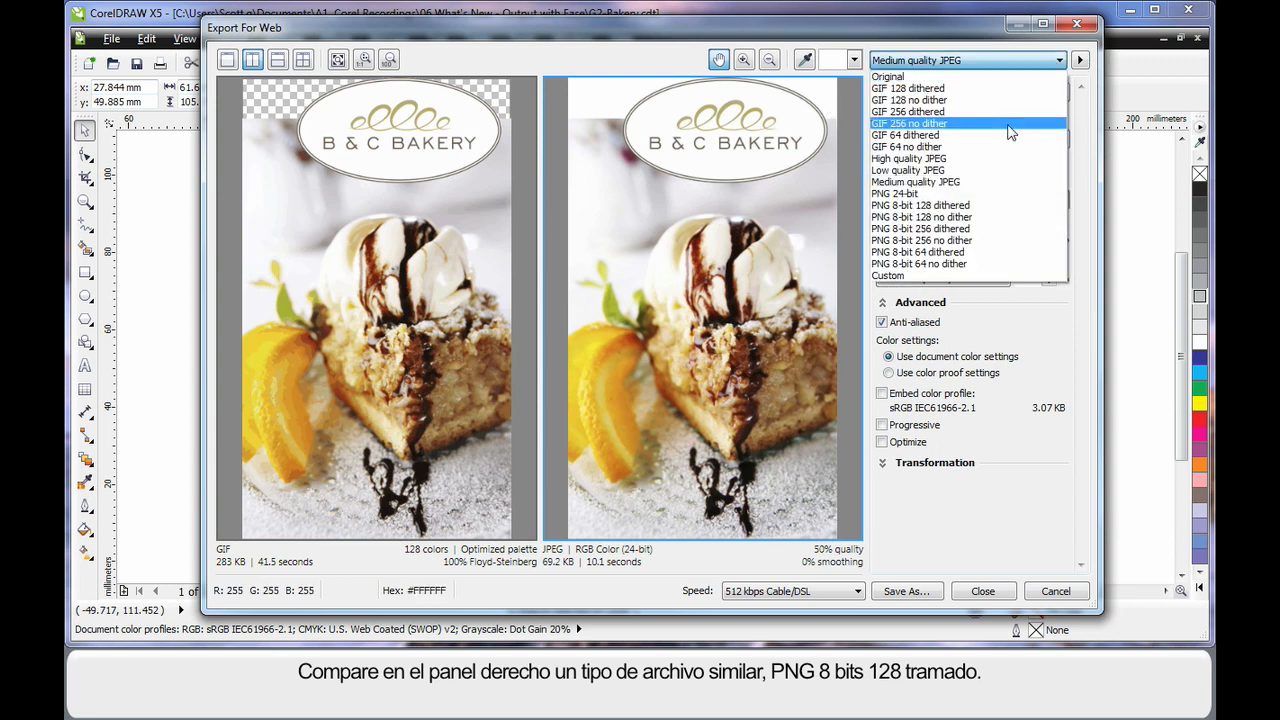
click(920, 204)
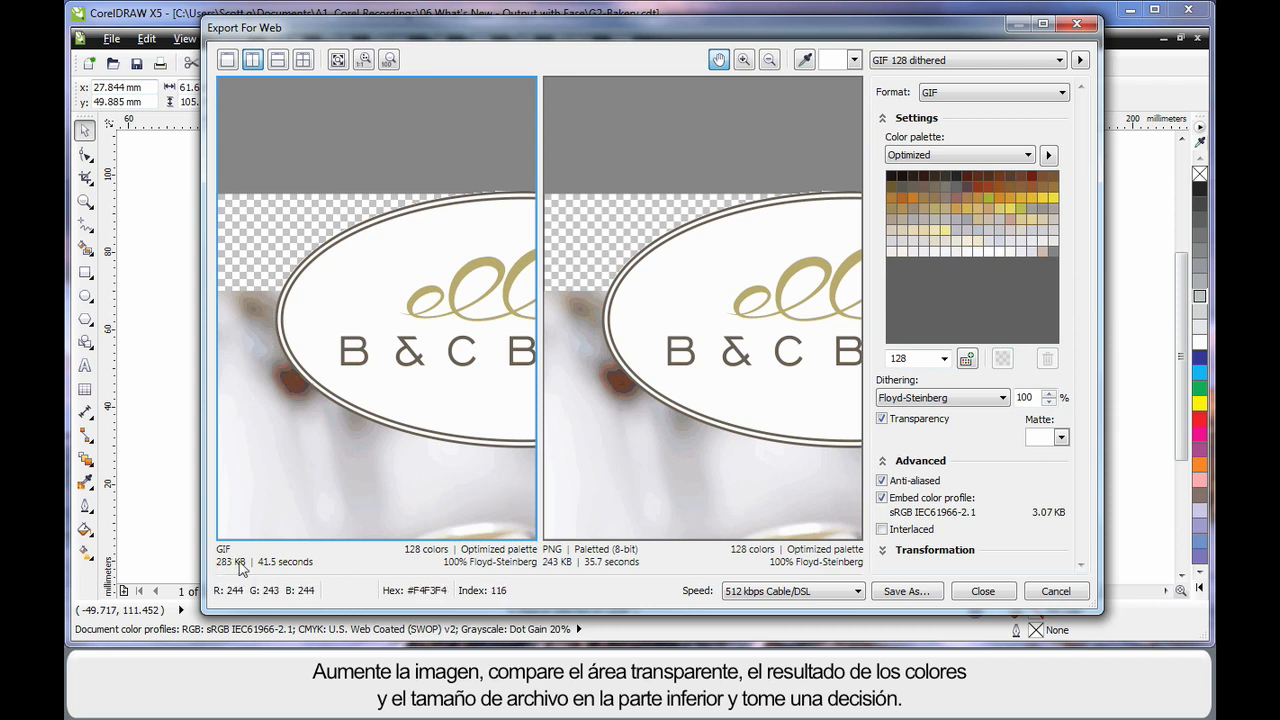
mouse_move(624, 402)
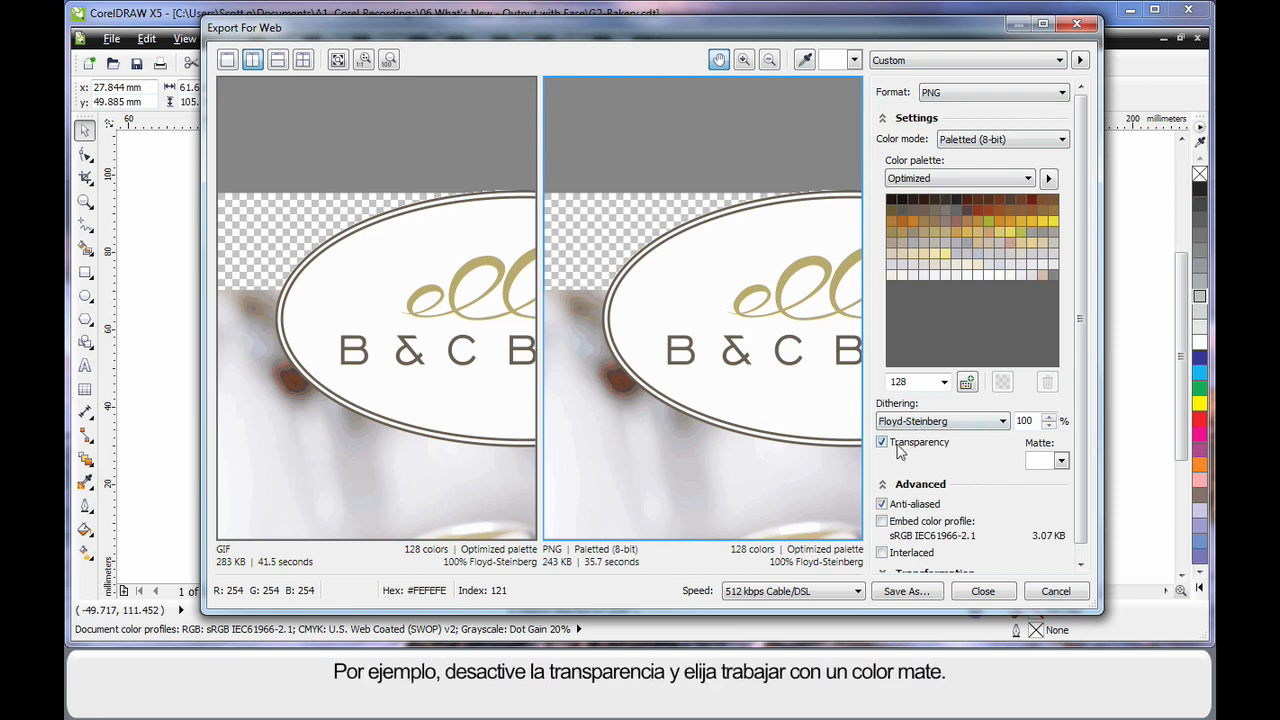
Step: Turn off transparency on the PNG preview and fill the background with a green matte
click(880, 442)
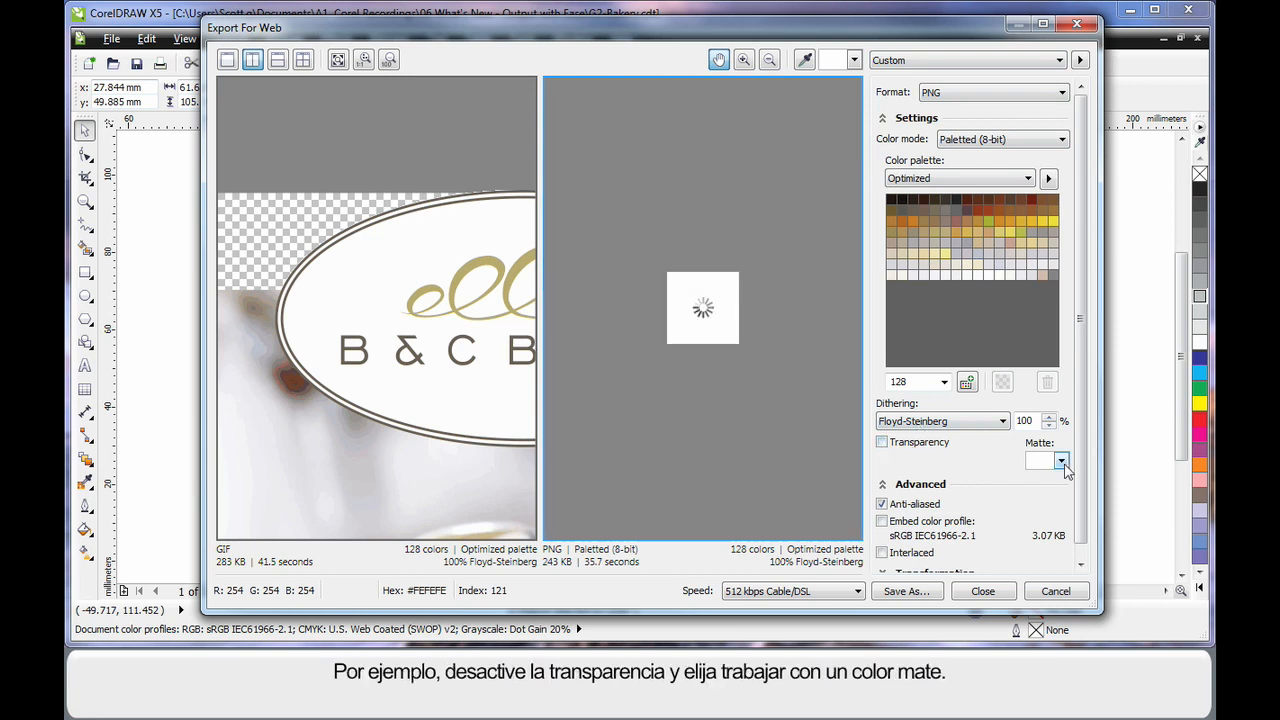
click(1064, 460)
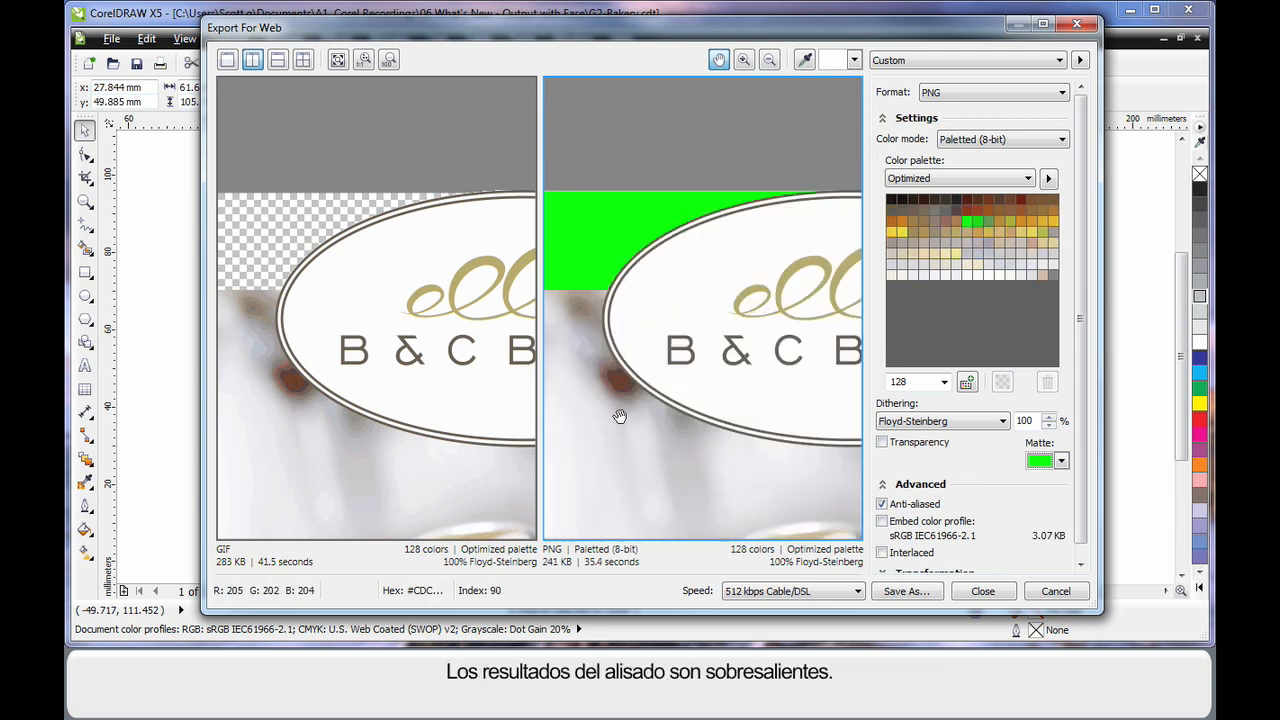
click(1060, 60)
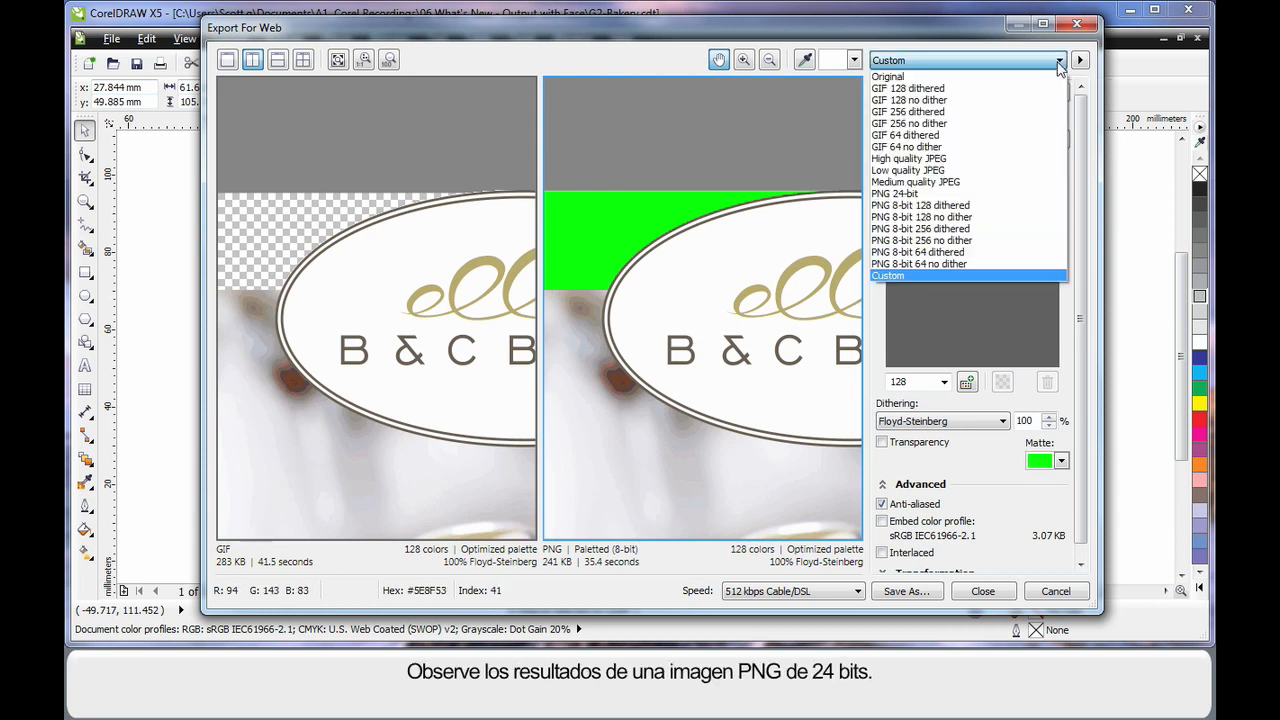
Step: Set the right preview to PNG 24-bit, magnify the logo, then choose the custom settings preset
click(894, 192)
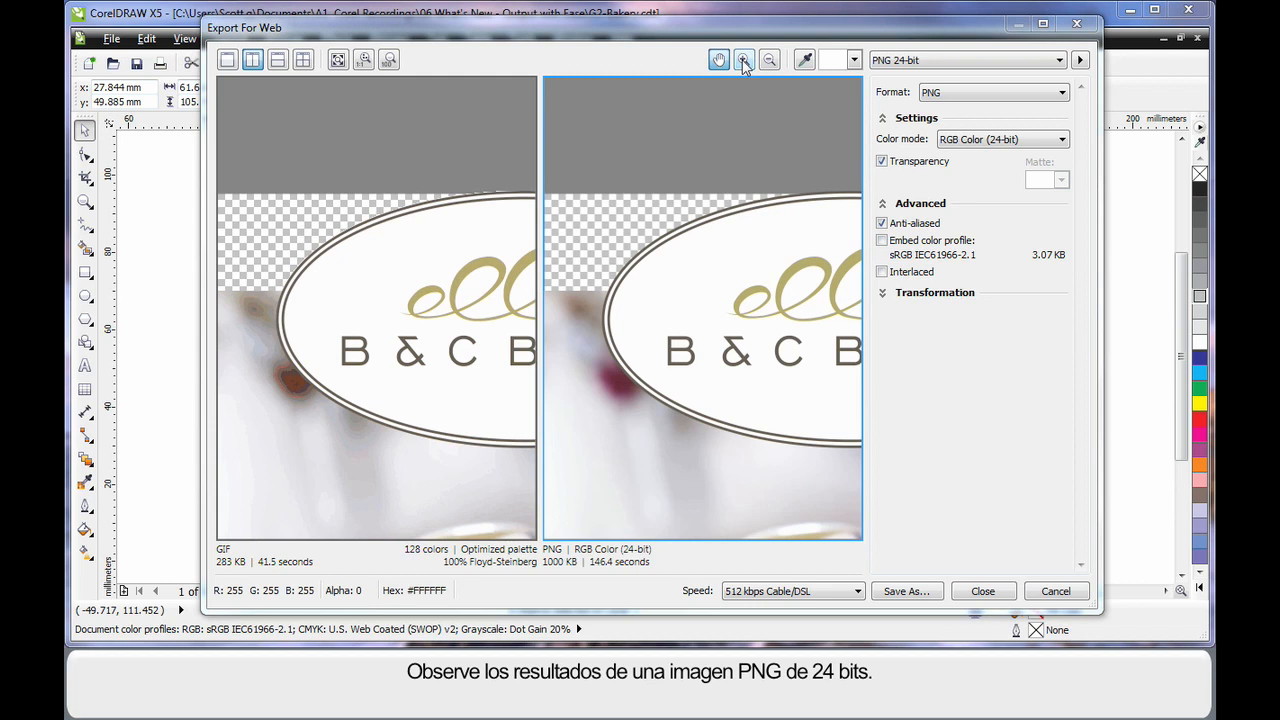
click(744, 60)
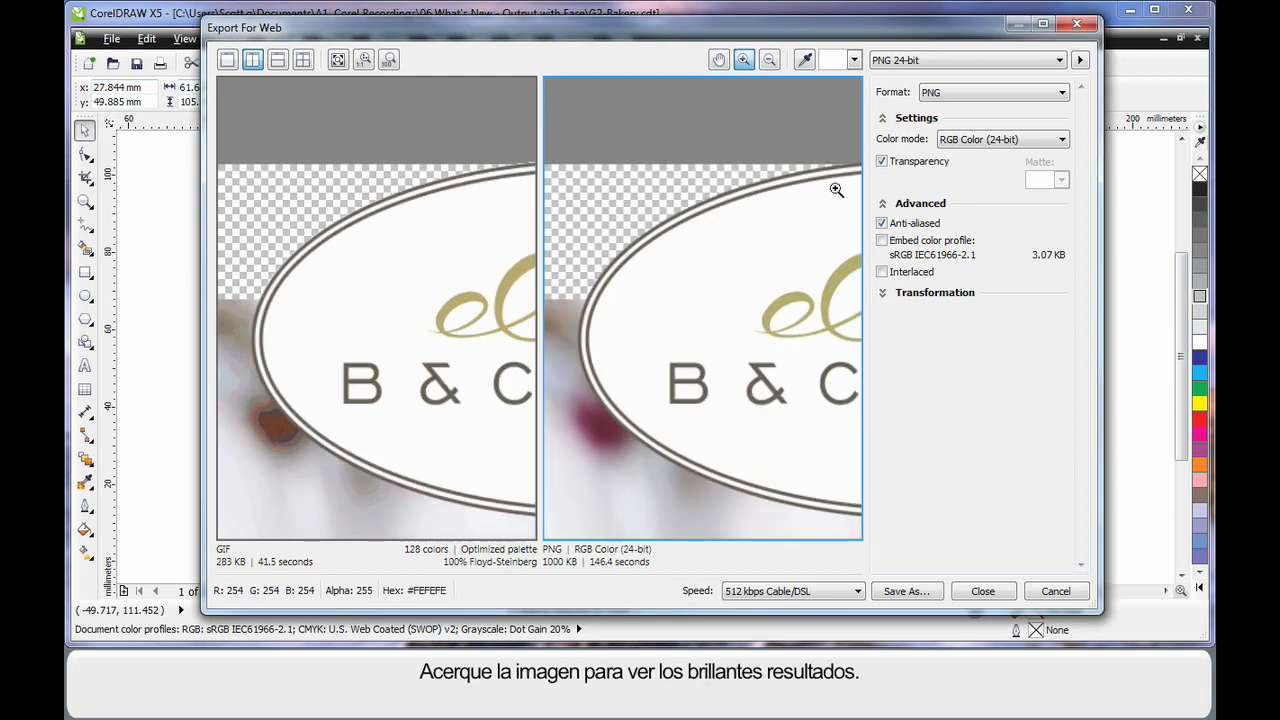
mouse_move(624, 368)
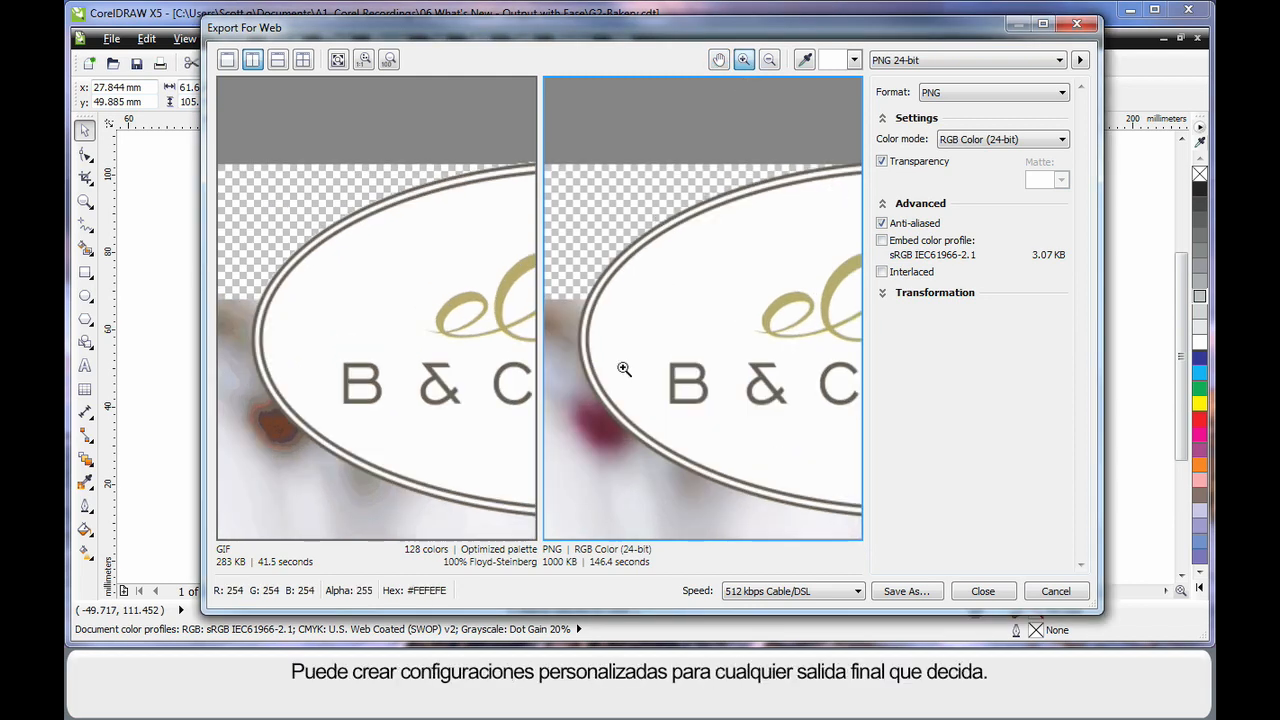
click(1060, 60)
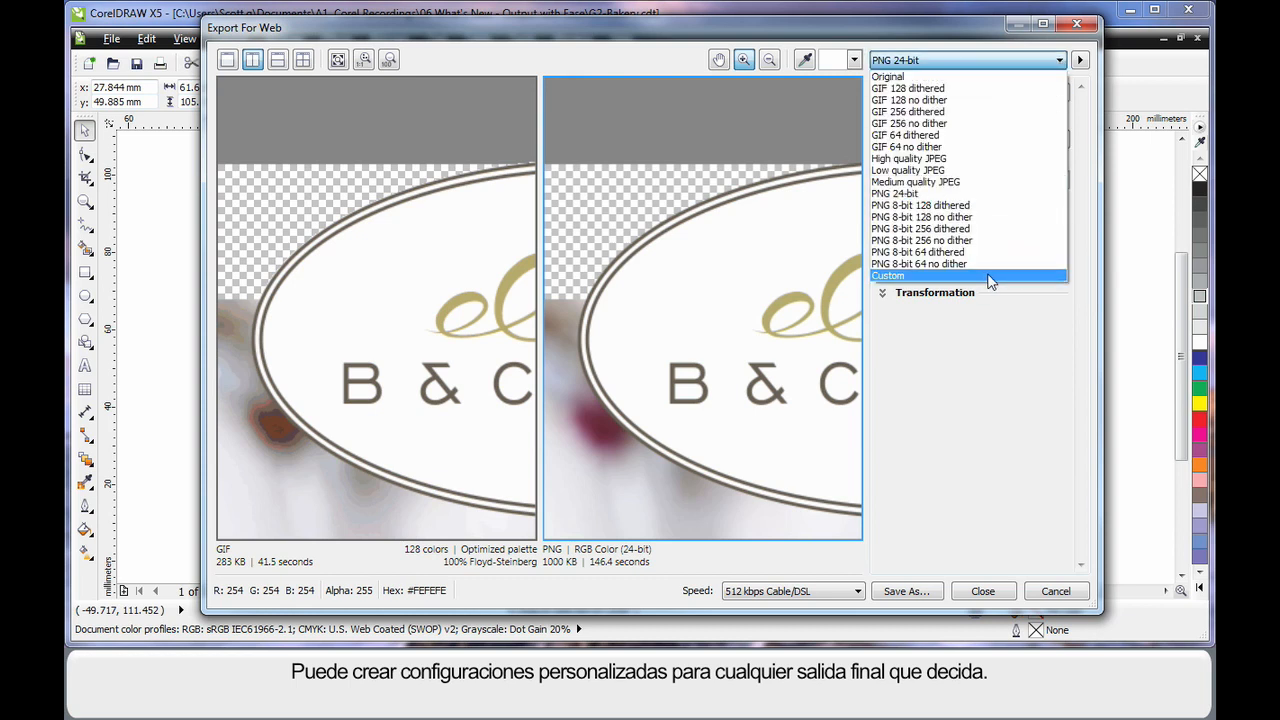
click(888, 276)
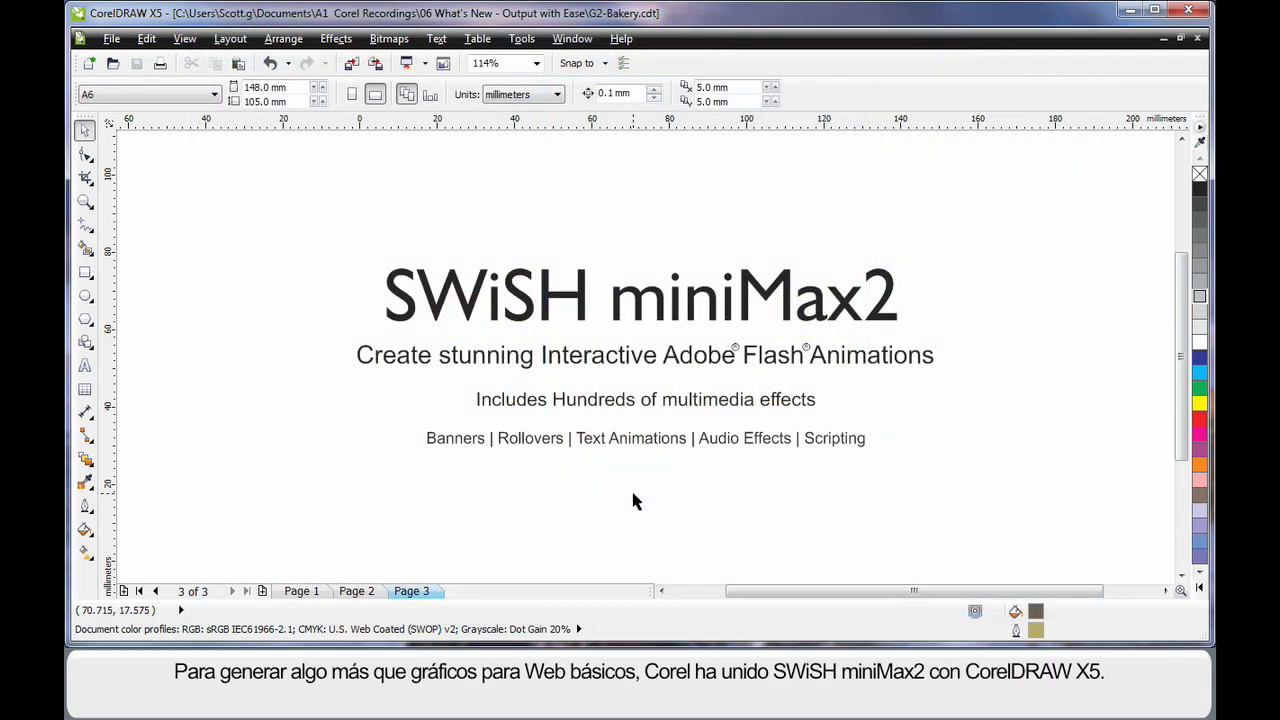
mouse_move(556, 390)
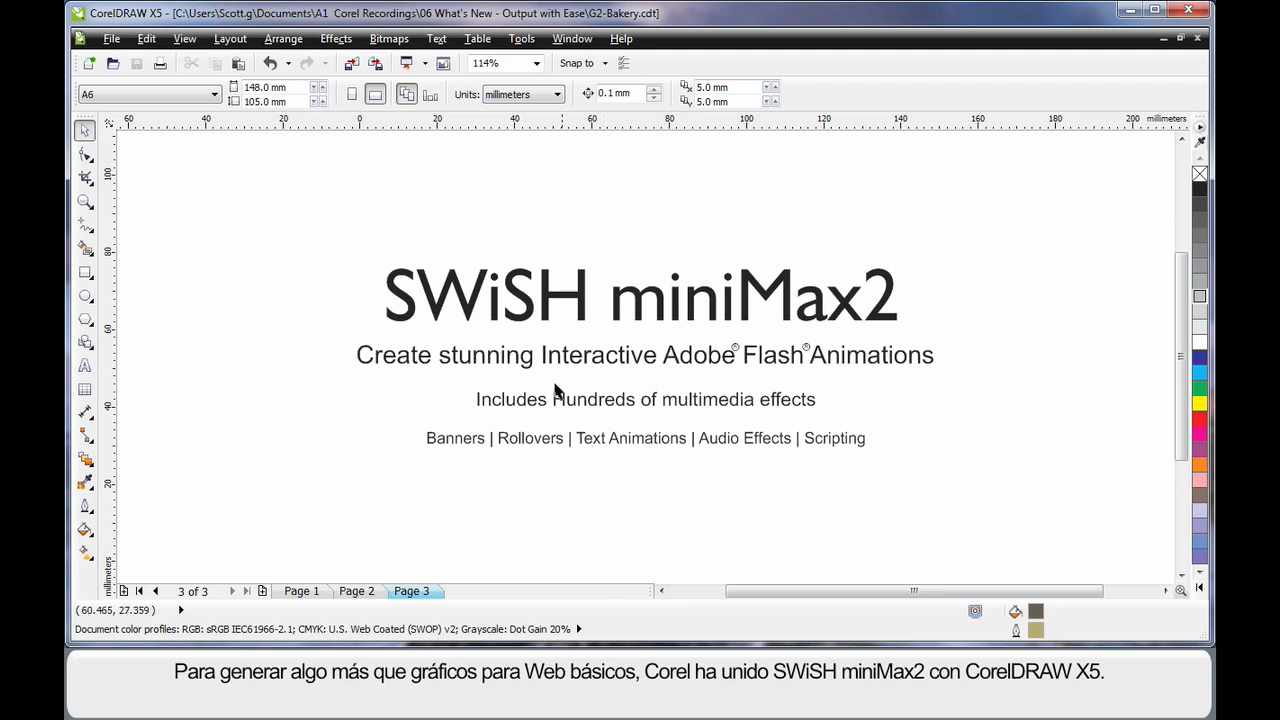
mouse_move(896, 332)
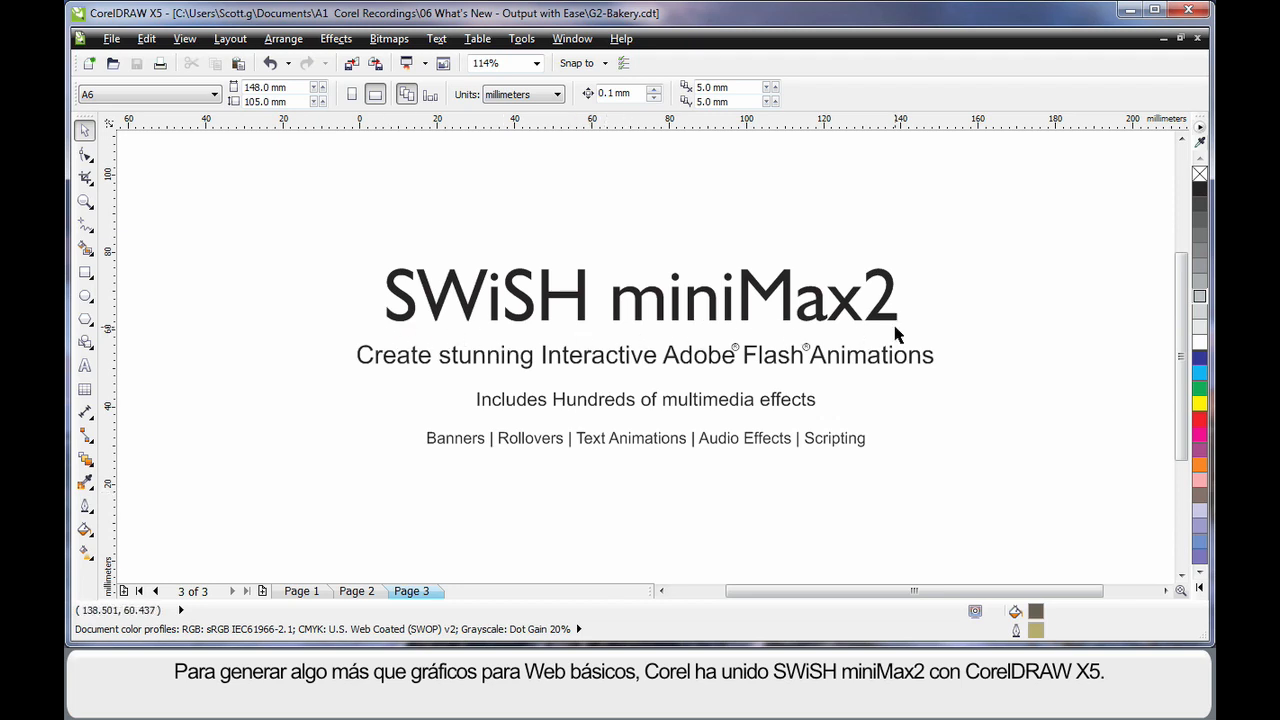
mouse_move(644, 518)
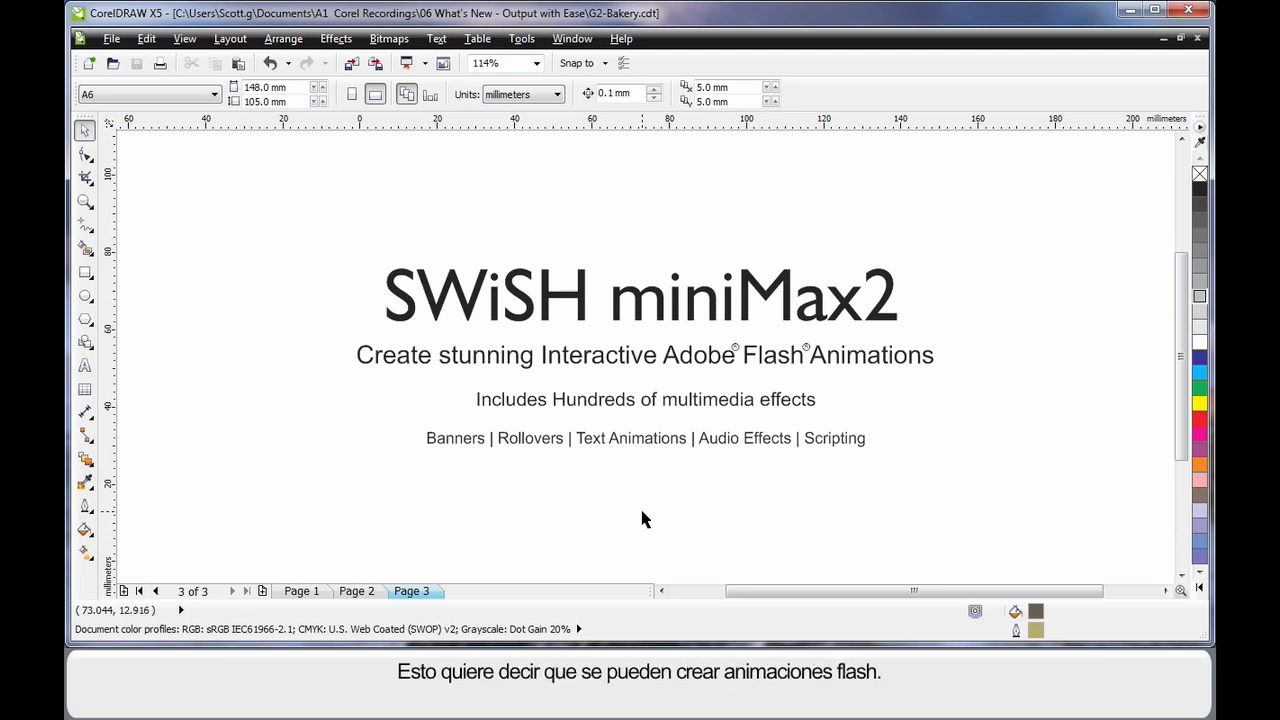
mouse_move(908, 384)
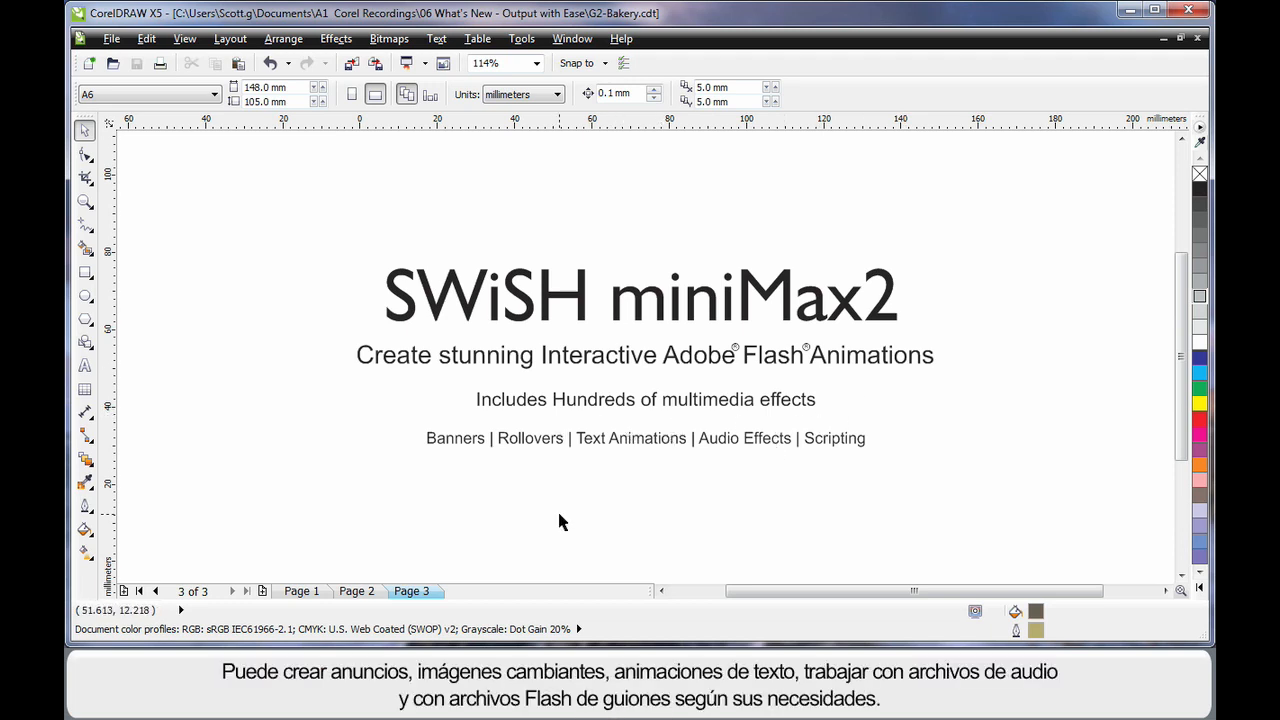
mouse_move(600, 464)
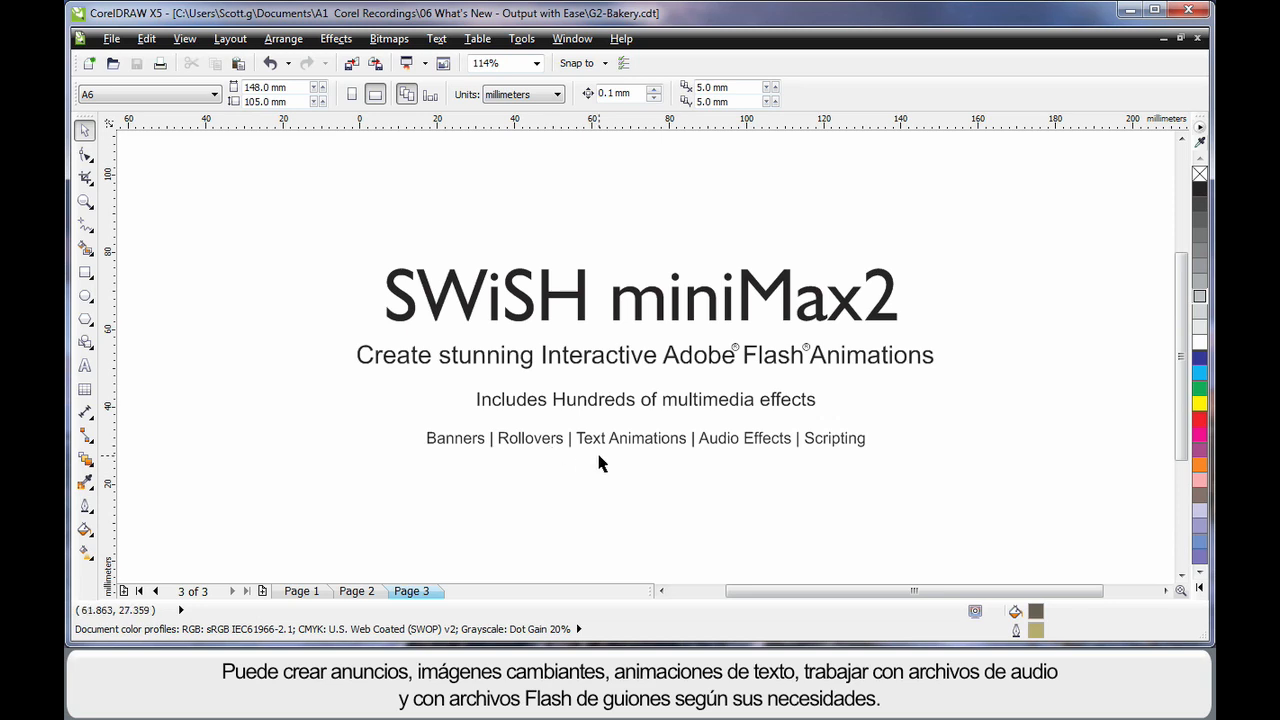
mouse_move(790, 458)
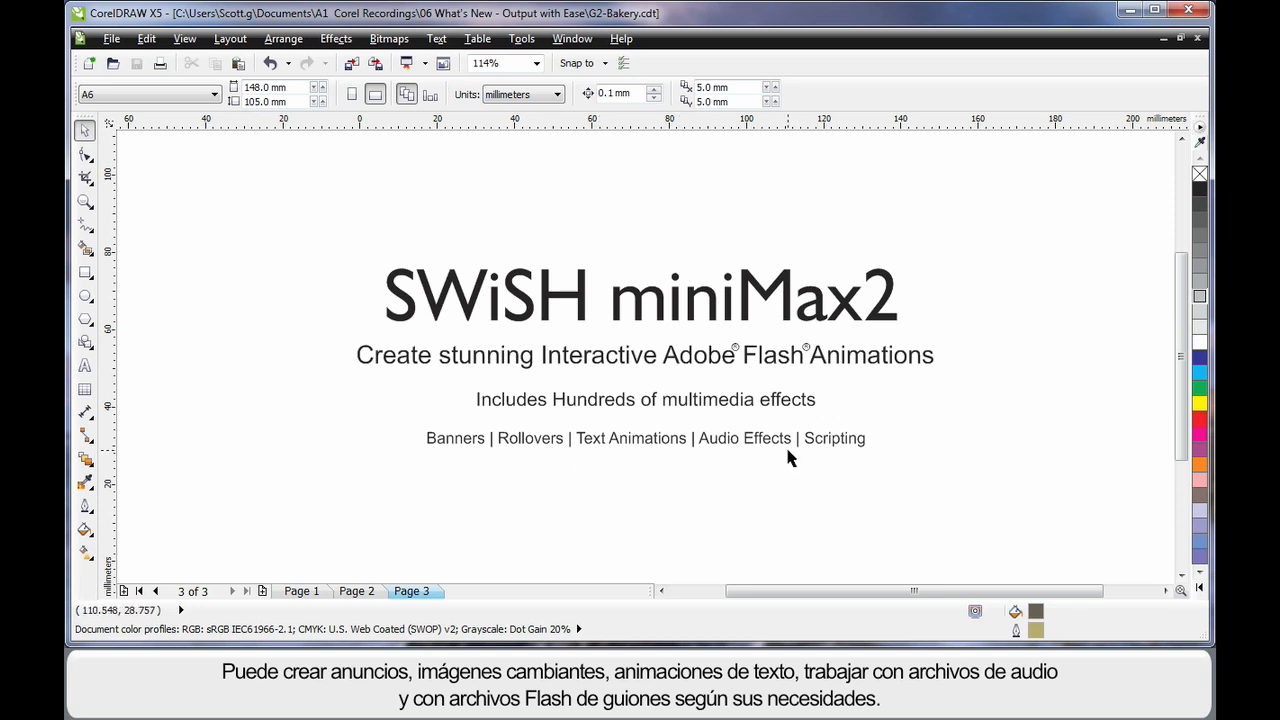
mouse_move(612, 500)
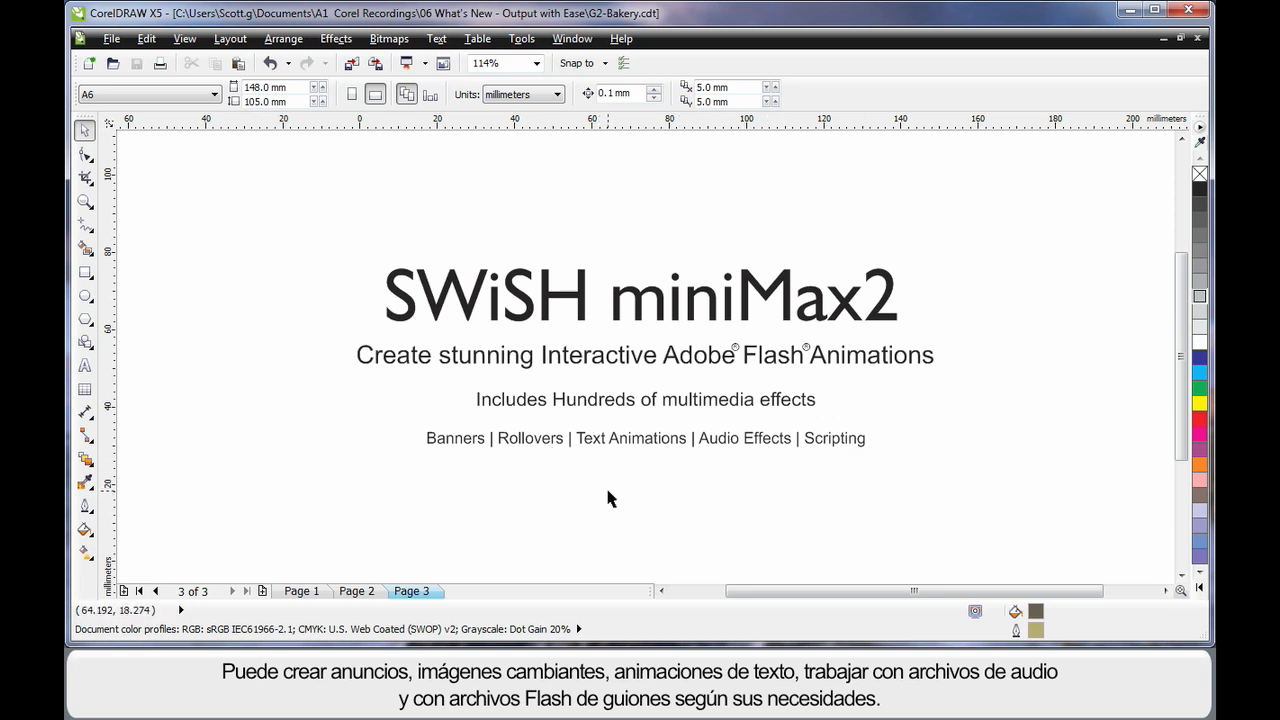